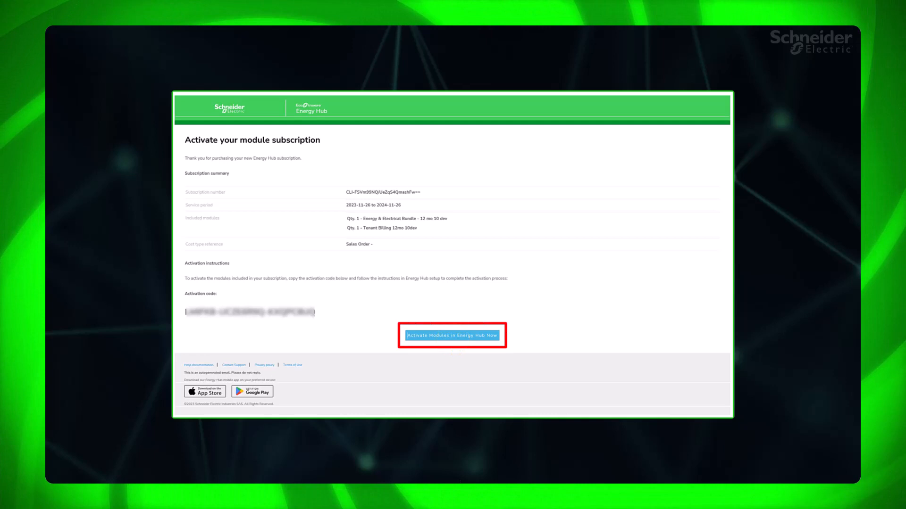
Activate the modules, then enter email, name Fabio FM and password, and continue with Next
left_click(452, 335)
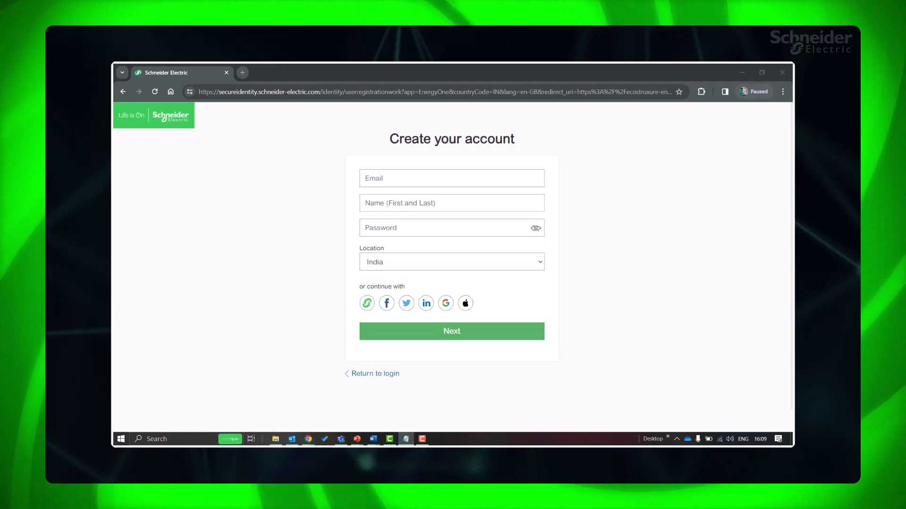
left_click(451, 179)
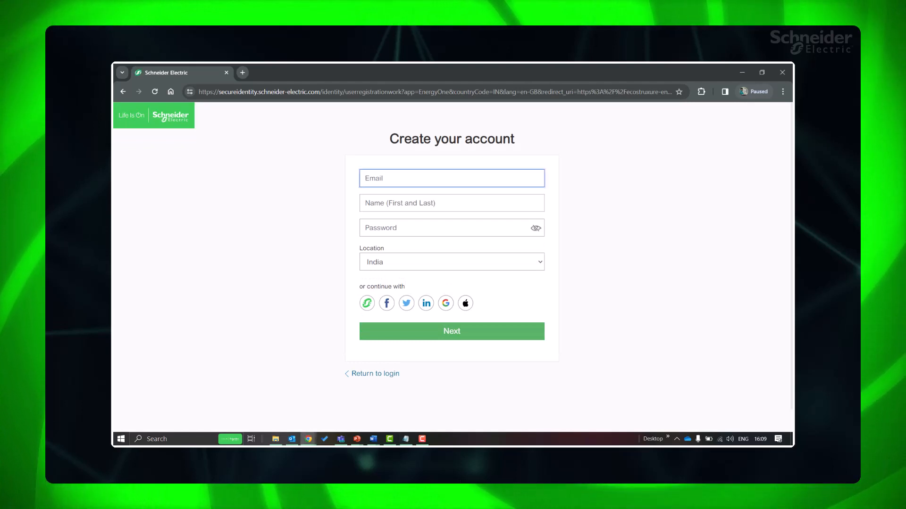
type("F")
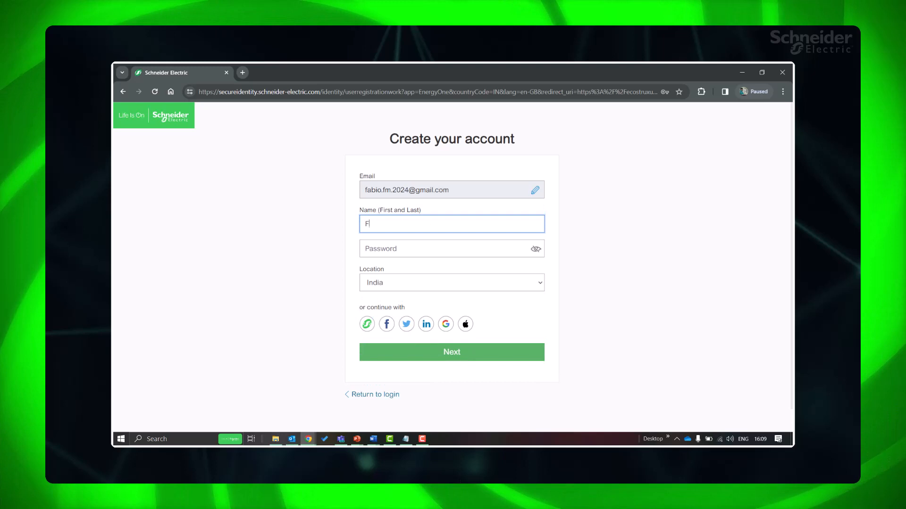
type("abio FM")
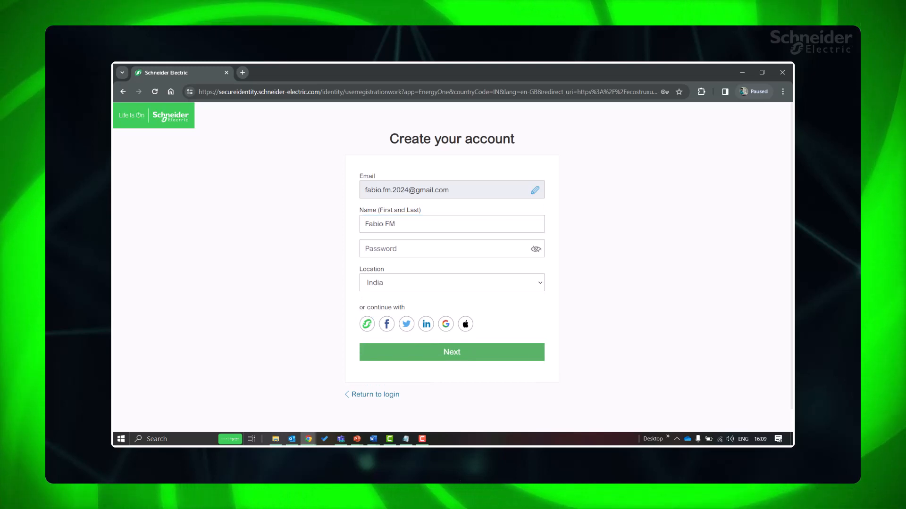
left_click(451, 248)
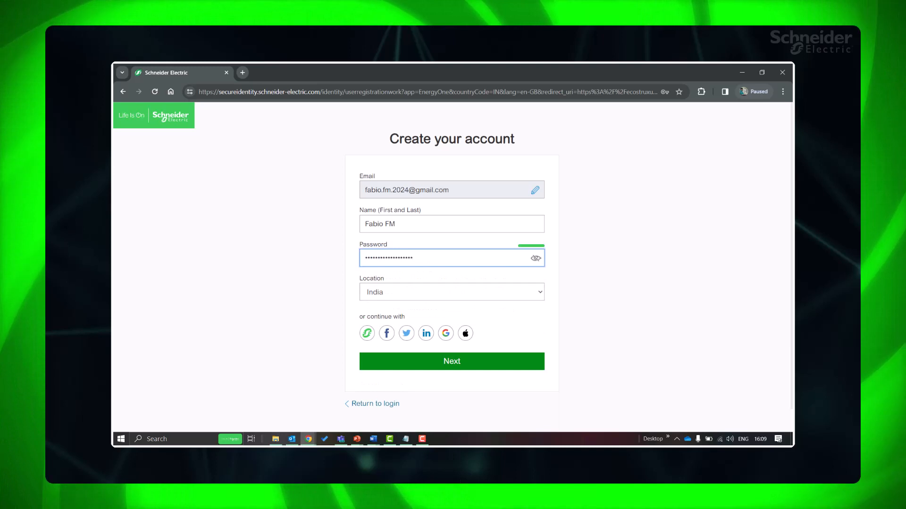
left_click(451, 361)
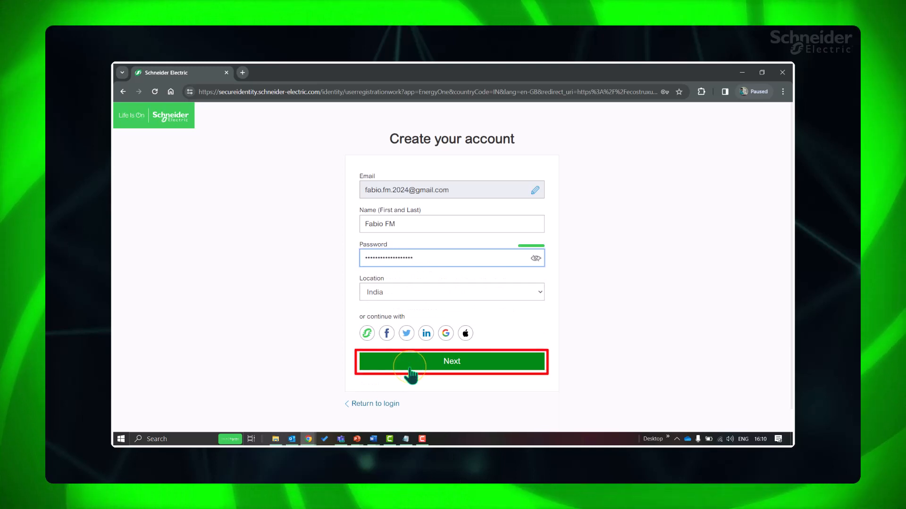
Enter company DP University, business type End User, opt in to news, and Register
left_click(451, 361)
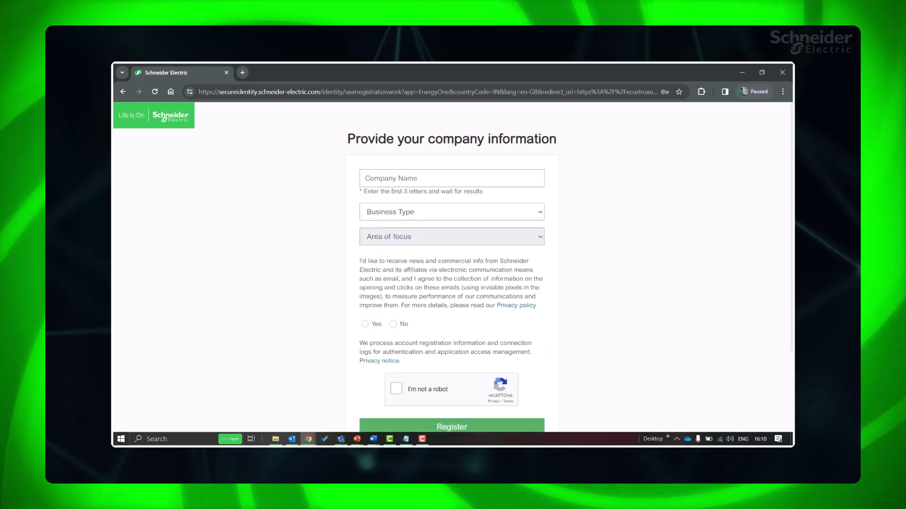
type("DP University")
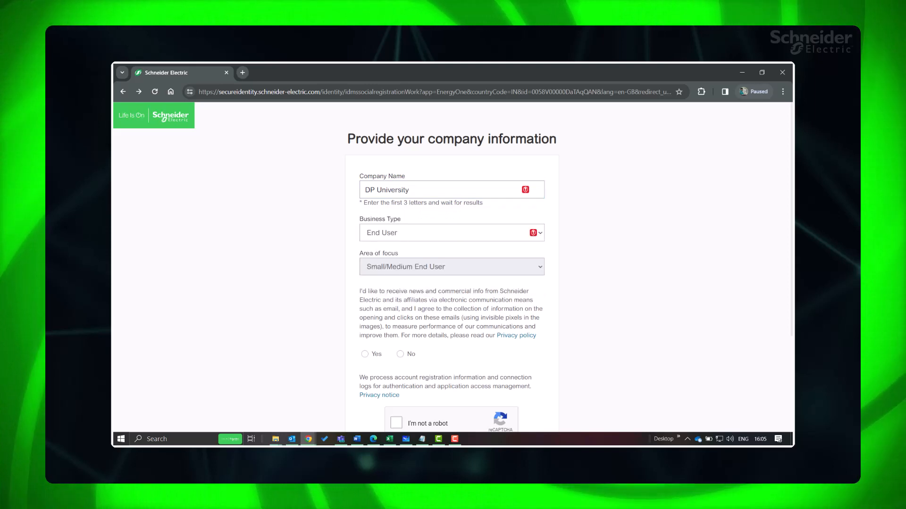
left_click(451, 232)
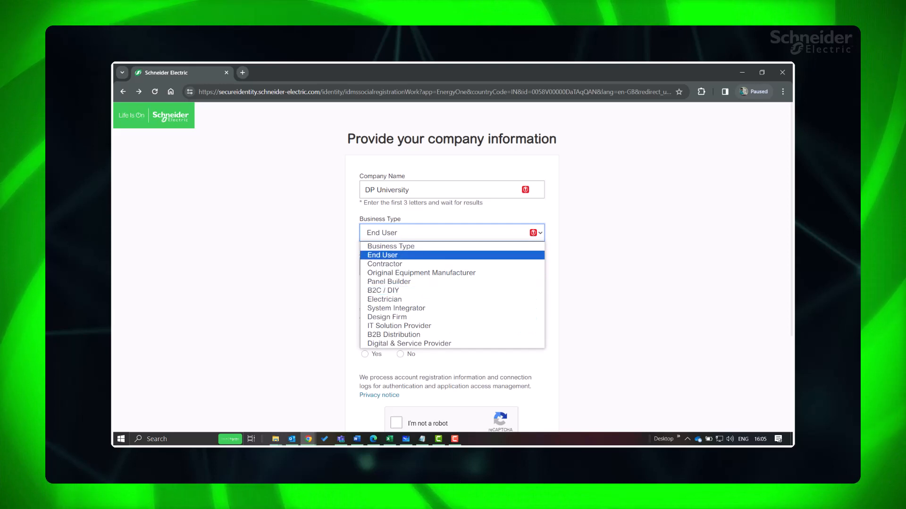
left_click(382, 255)
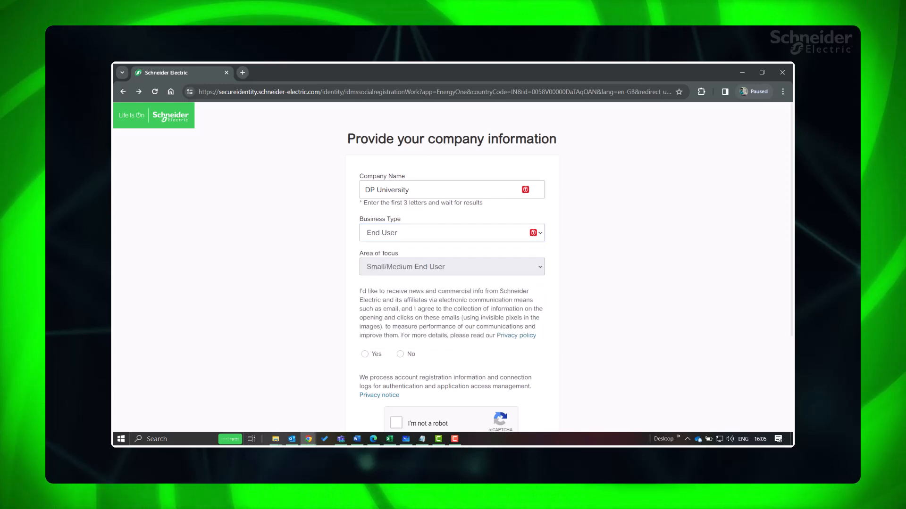
scroll("down", 3)
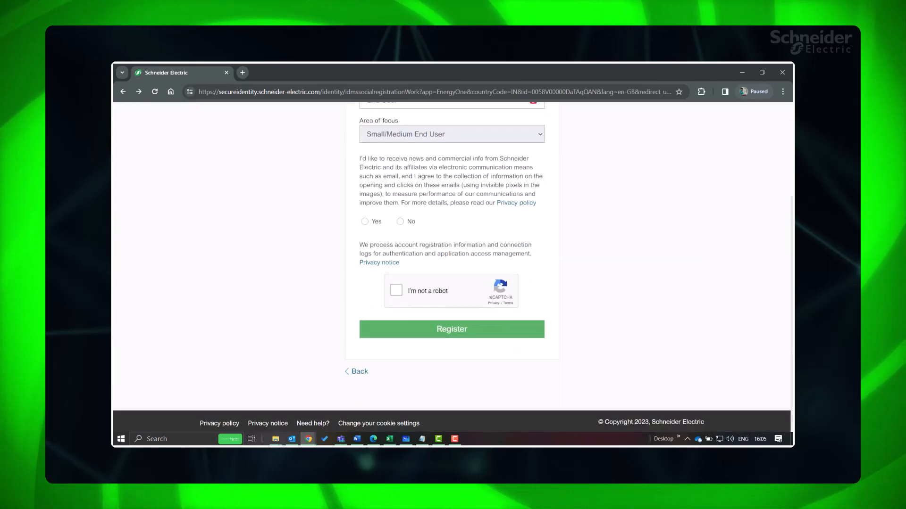
left_click(364, 221)
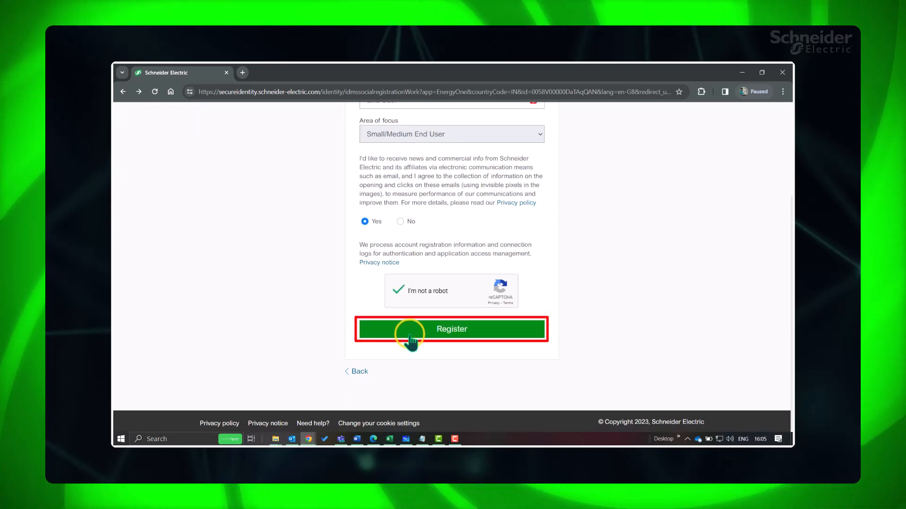
left_click(451, 328)
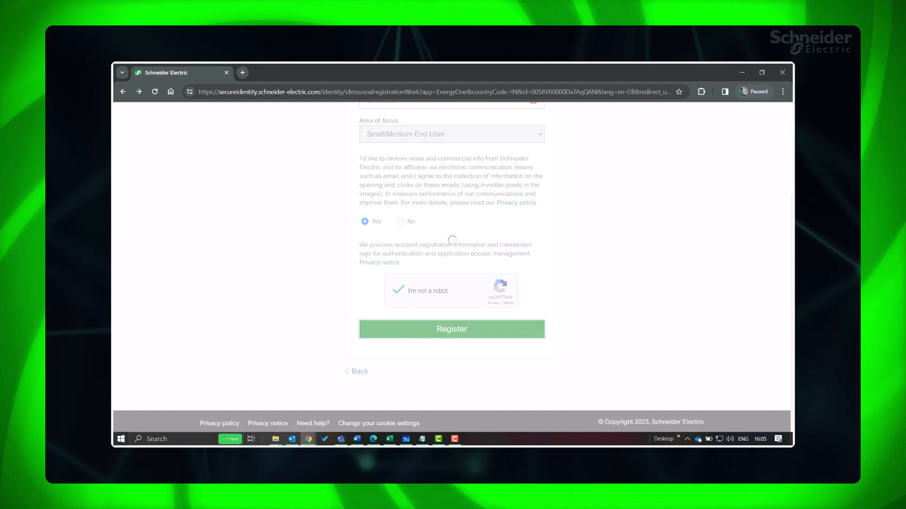
left_click(451, 329)
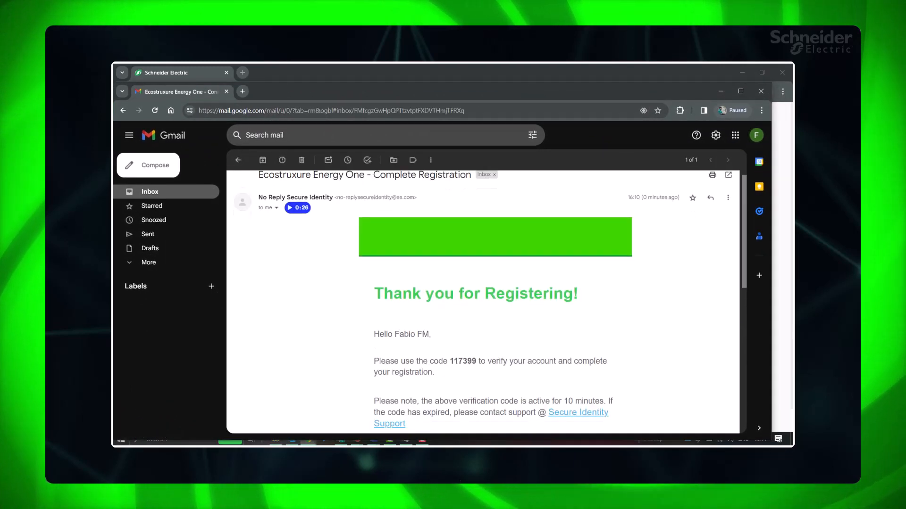
Enter the six-digit verification code from the registration email to verify the account
scroll("down", 3)
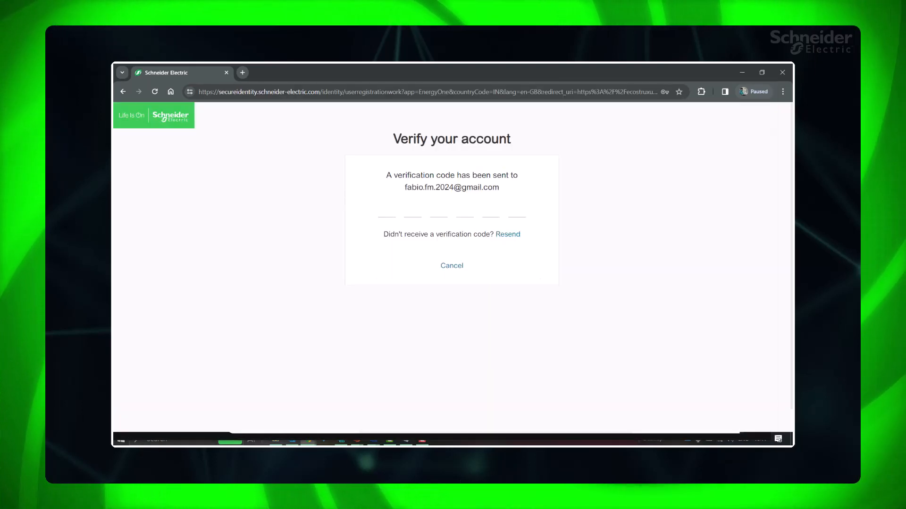
left_click(386, 208)
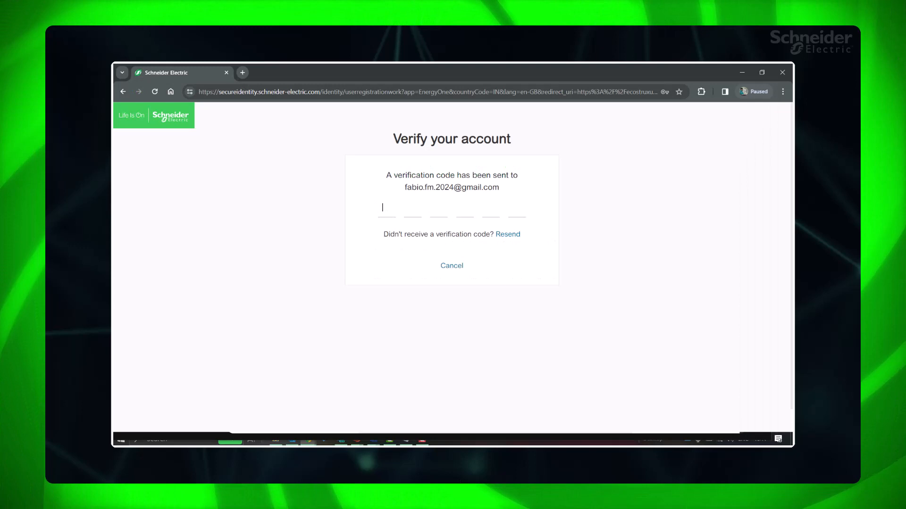
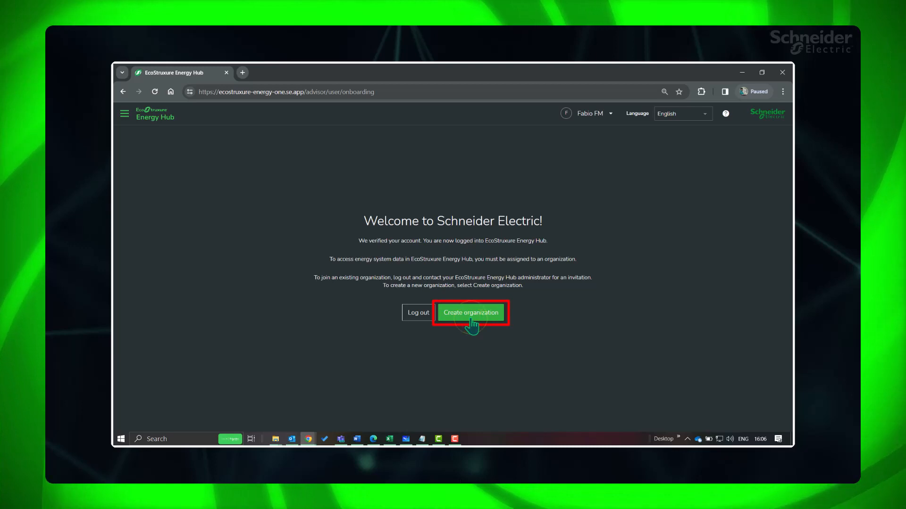
Create organization DP Global Training University in India, accept the Terms of Use, and continue
left_click(471, 312)
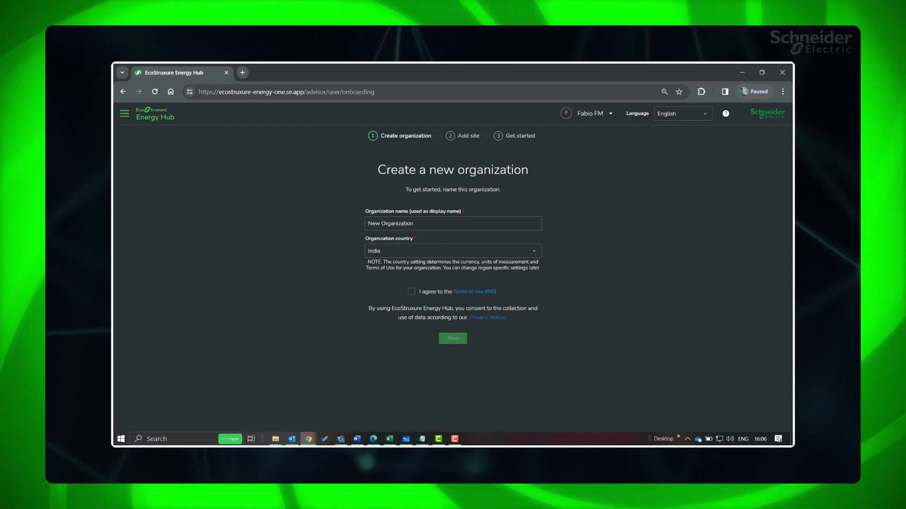
type("DP")
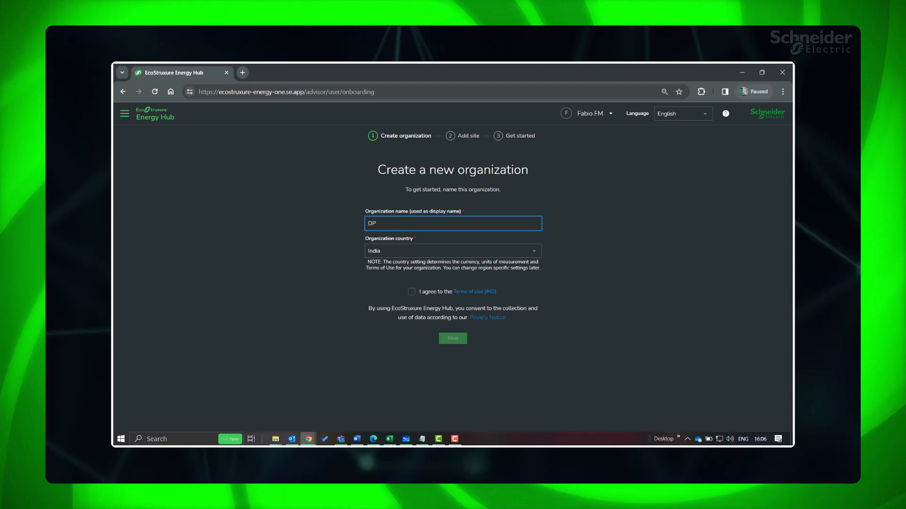
type("Global Training University")
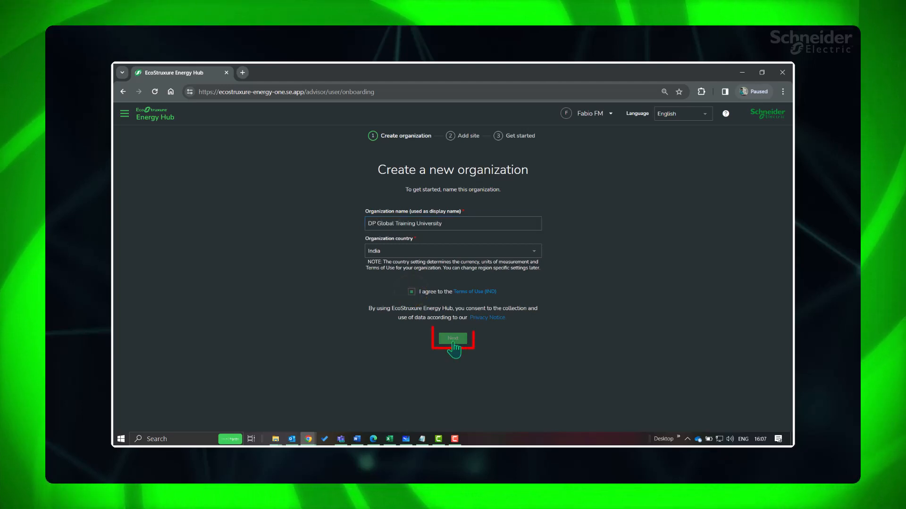
left_click(452, 338)
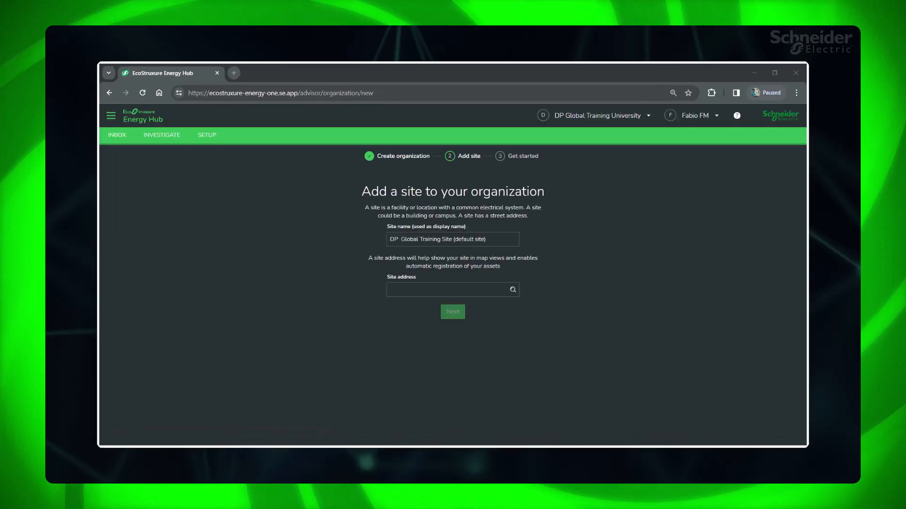
Name the site DP Global Training Campus_1_BLR, choose the Bengaluru, Karnataka address, and continue
left_click(452, 232)
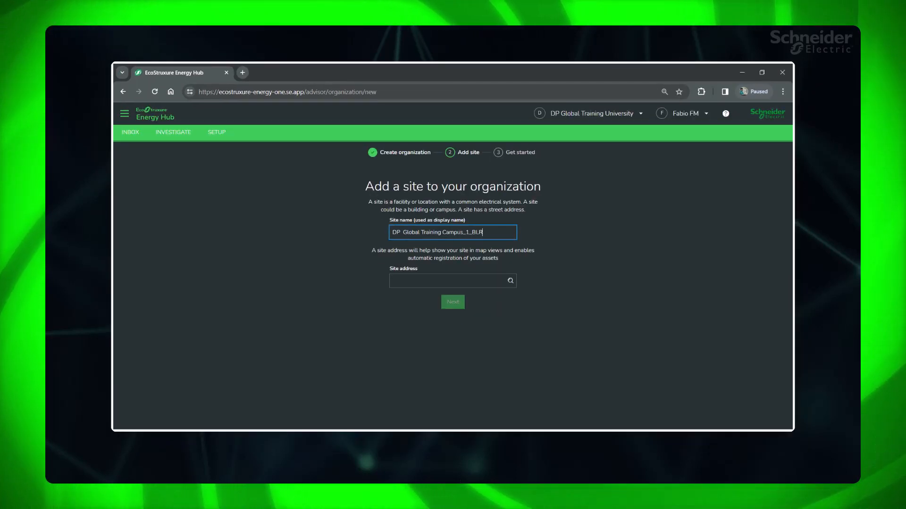
left_click(449, 280)
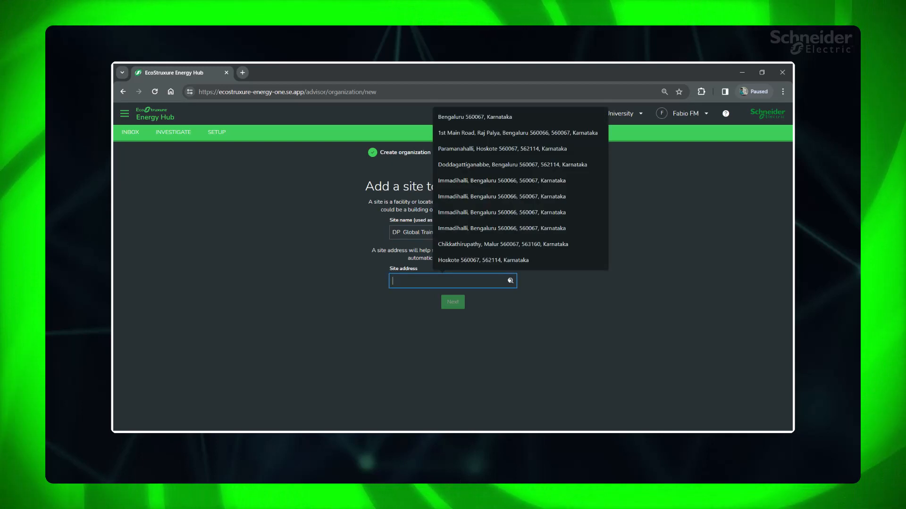
left_click(474, 117)
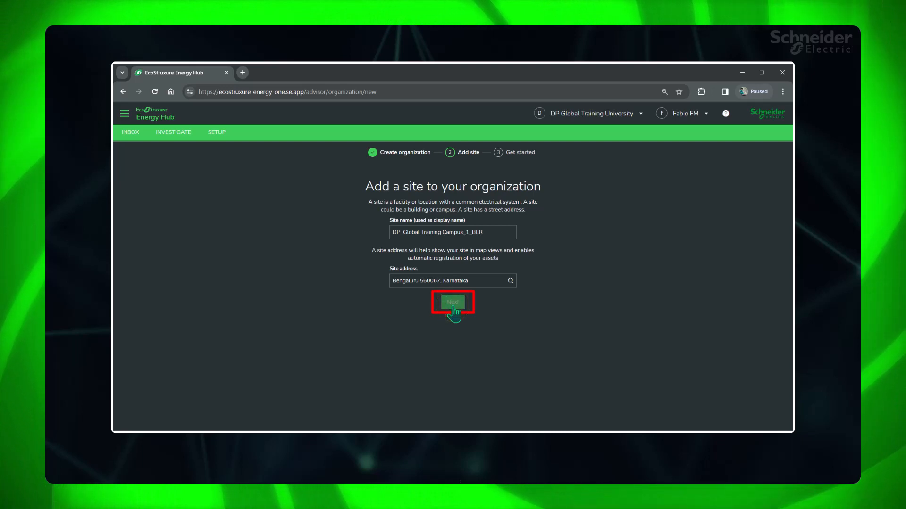
left_click(452, 302)
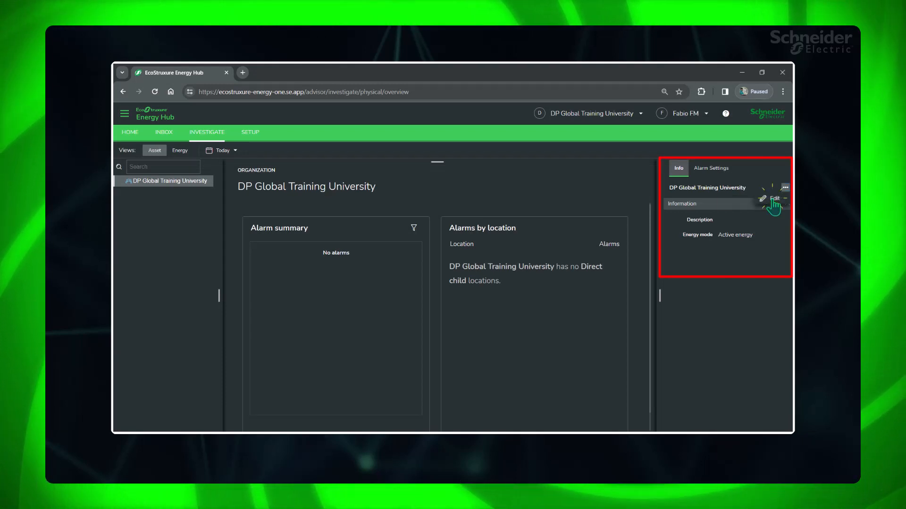
left_click(777, 198)
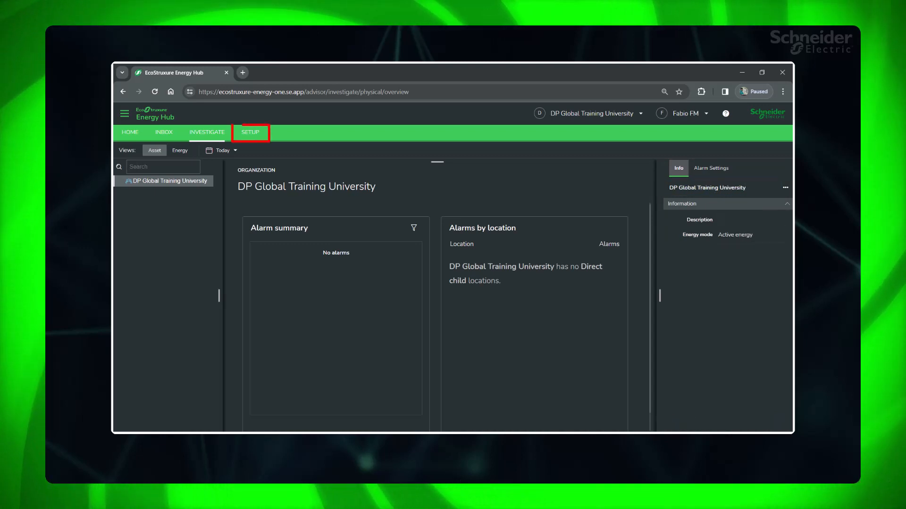
Review Organization settings confirming India, Indian Rupee, Celsius and SI units, then return to Setup
left_click(250, 132)
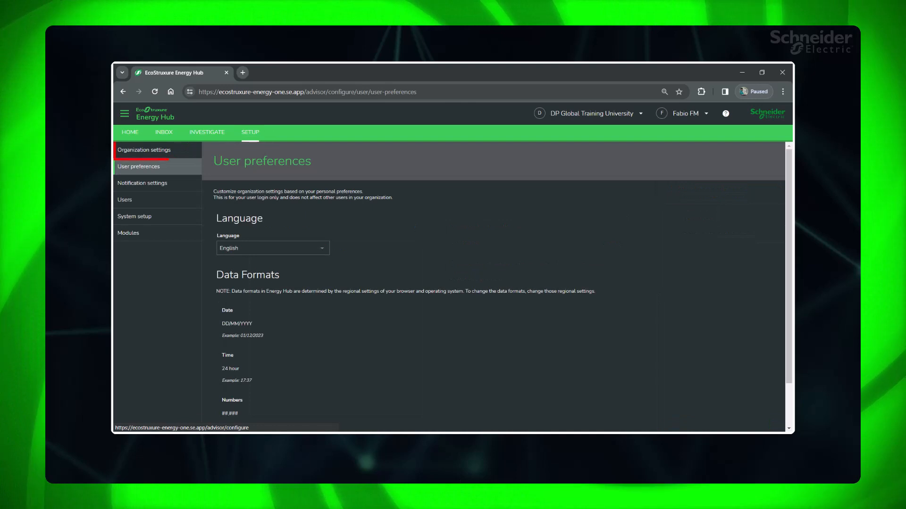
left_click(144, 150)
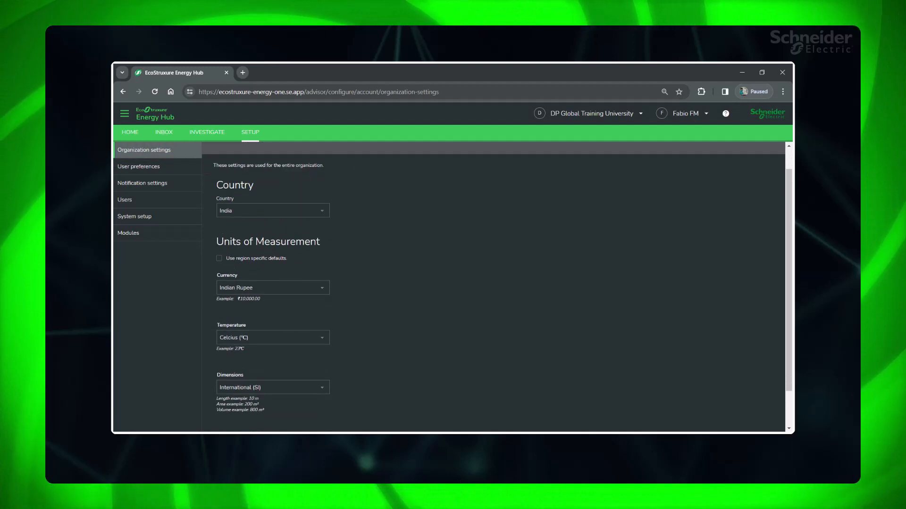
left_click(272, 210)
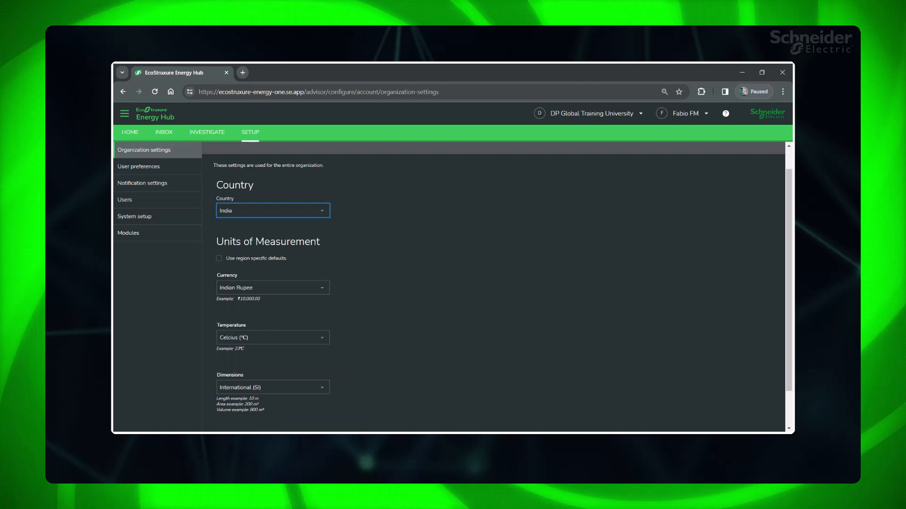
left_click(139, 166)
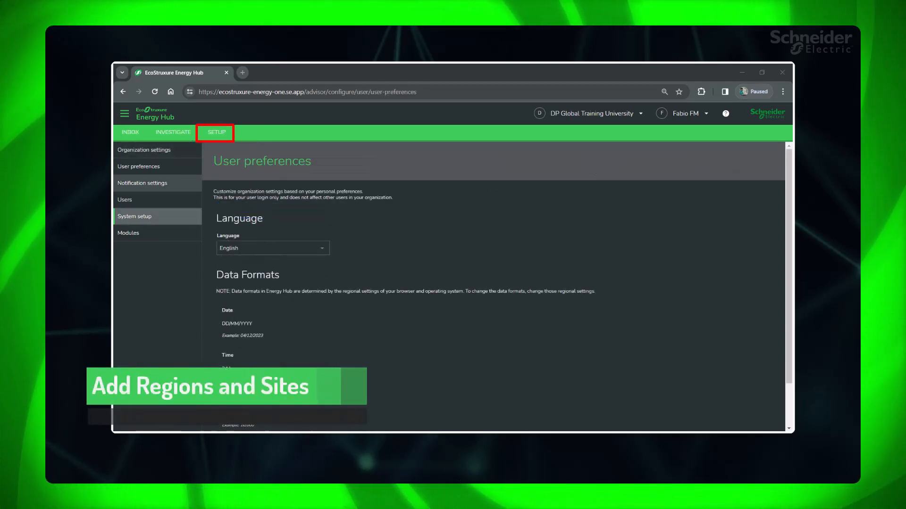
In System setup, drag a Region onto DP Global Training University, name it India and create it
left_click(135, 216)
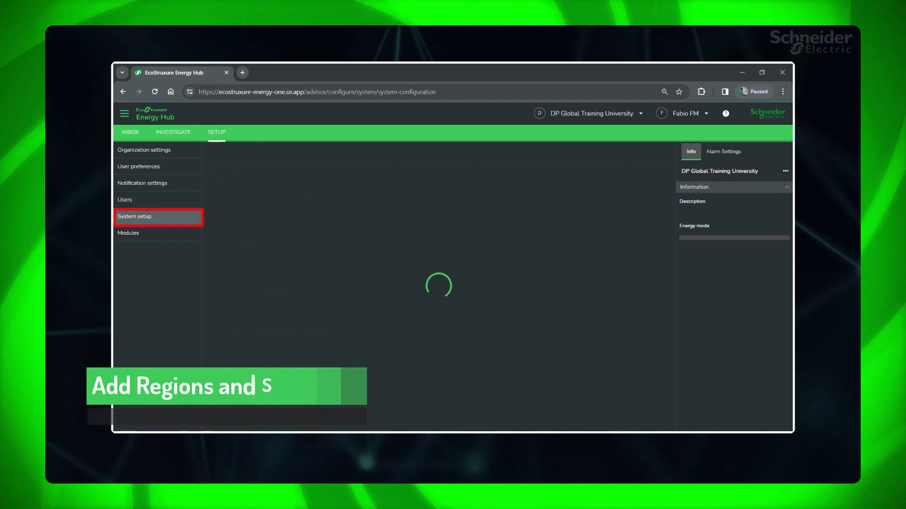
left_click(135, 216)
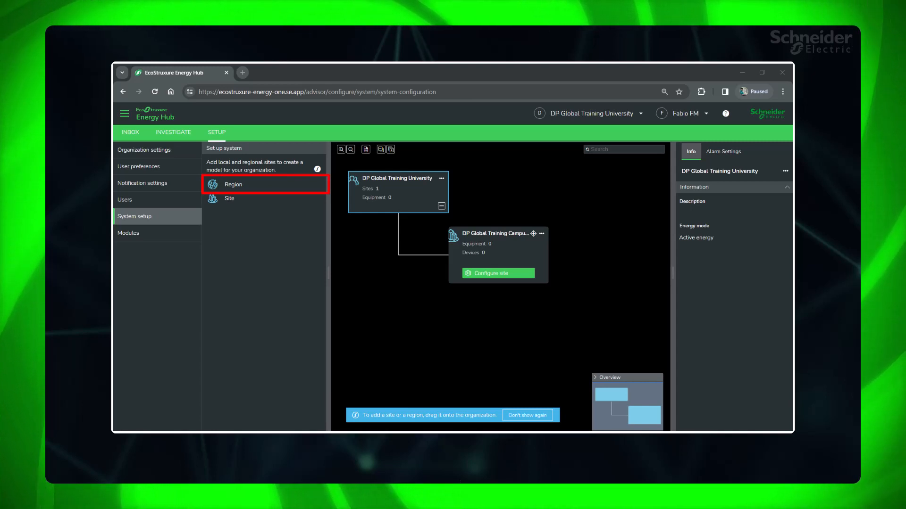
left_click(438, 178)
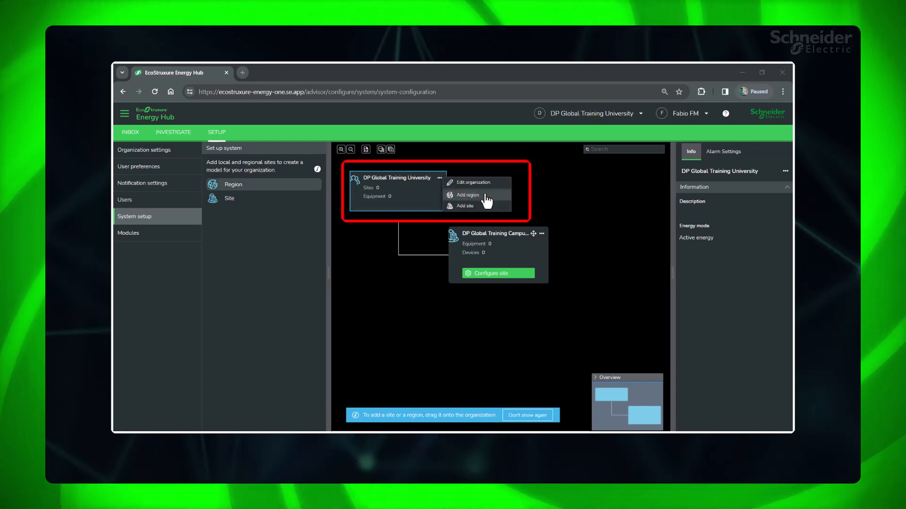
left_click(467, 194)
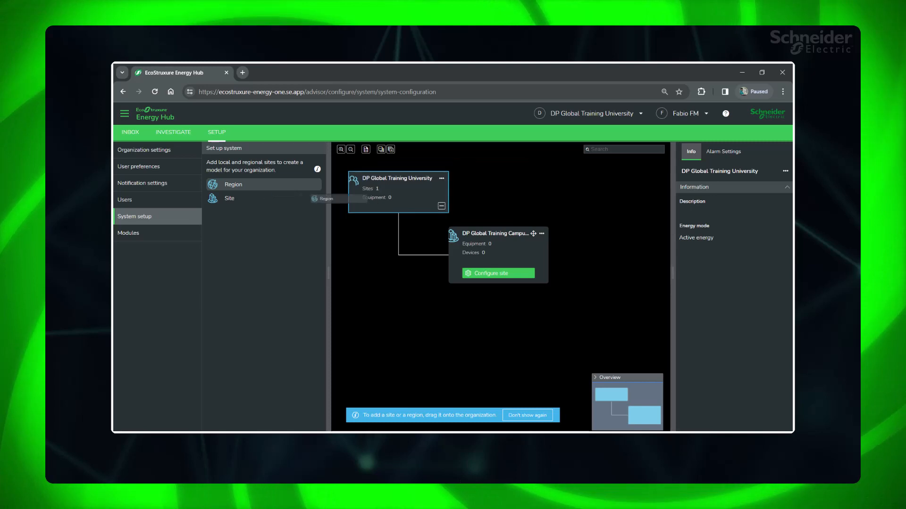
left_click_drag(233, 184, 397, 192)
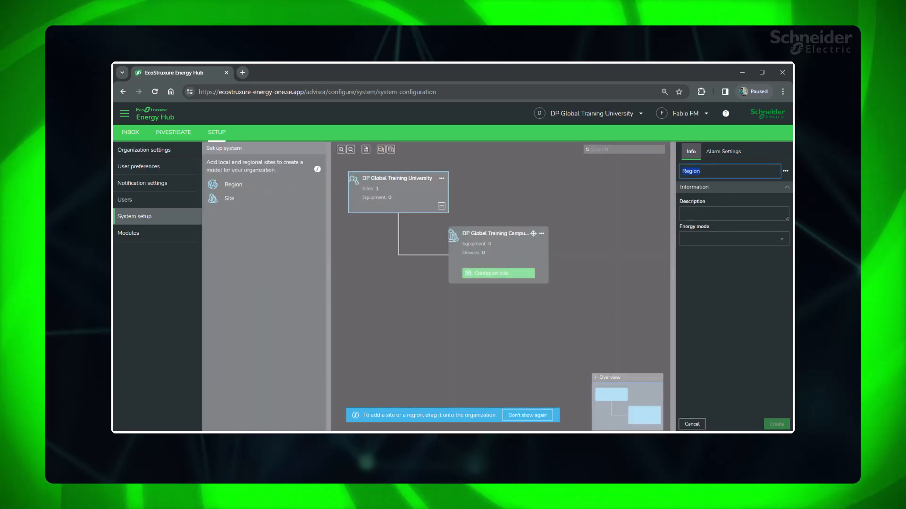
type("India")
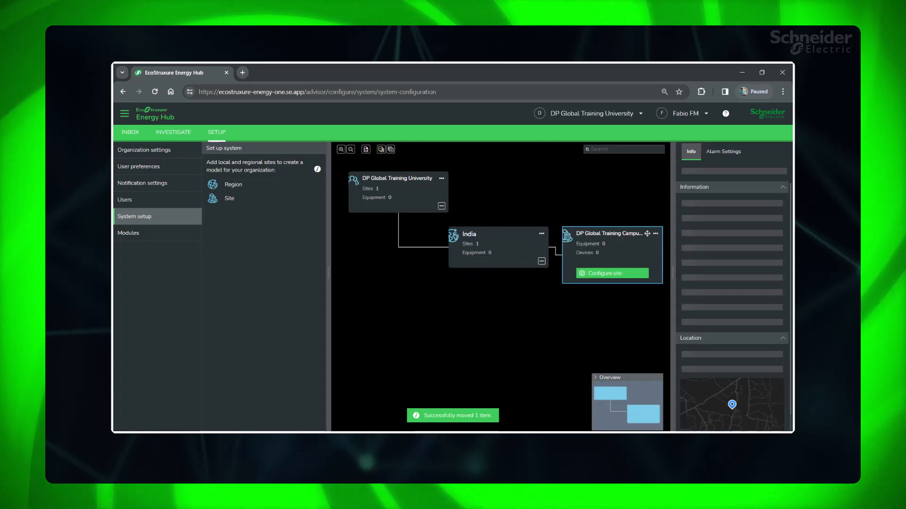
left_click(610, 233)
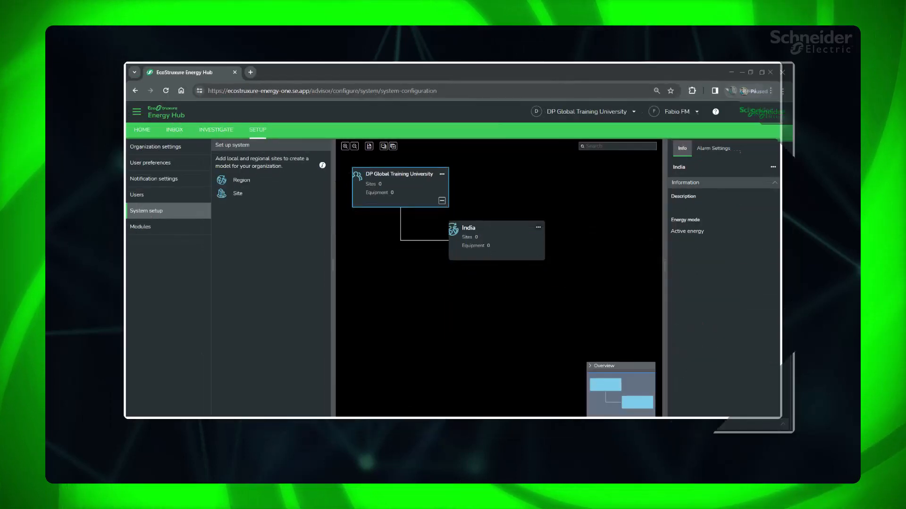
Start a site under India named DP Global Training Campus_1_BLR with building type School, University
left_click(537, 228)
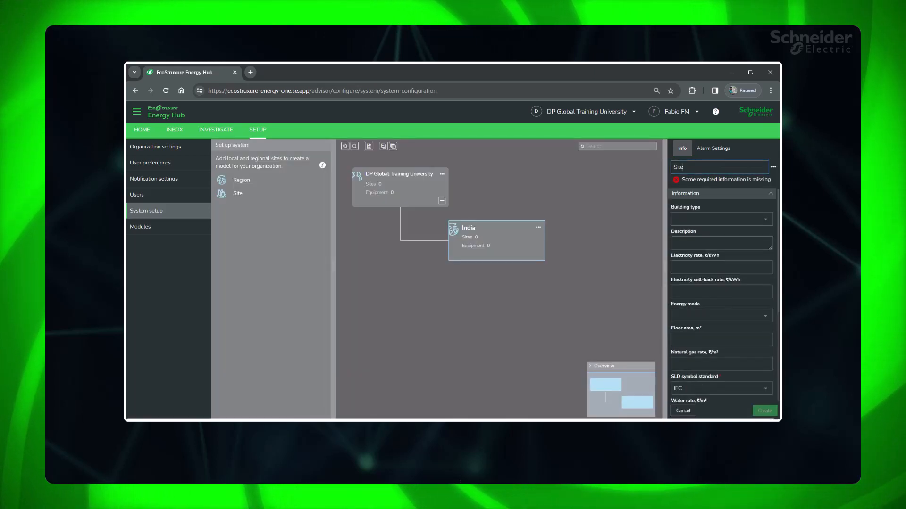
type("DP Global Training")
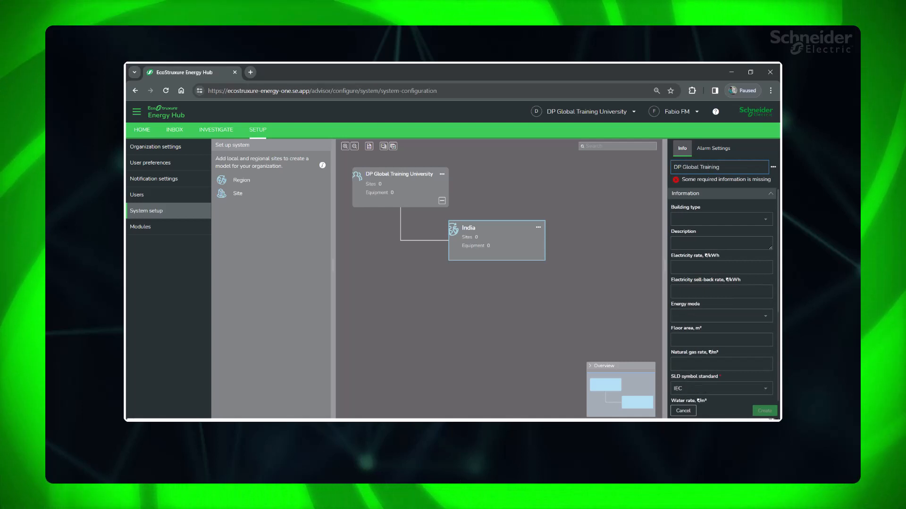
type("Campus_1_BLR")
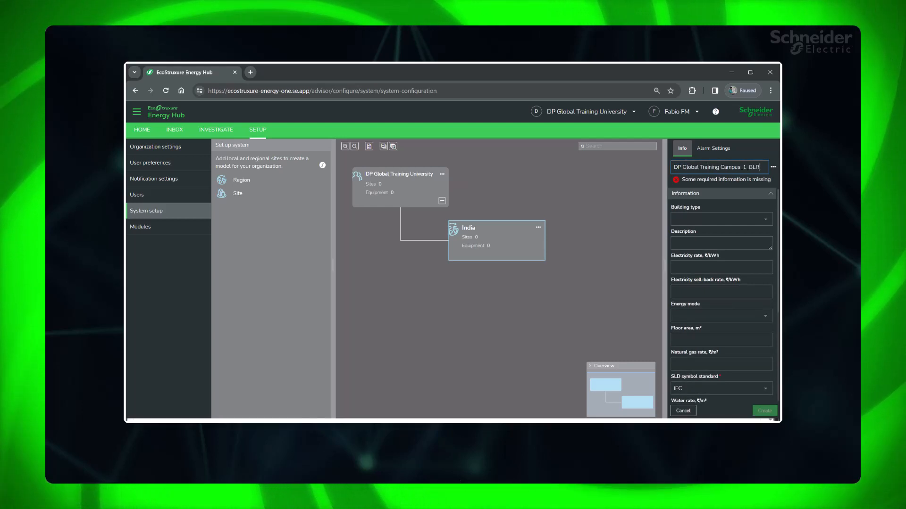
left_click(720, 219)
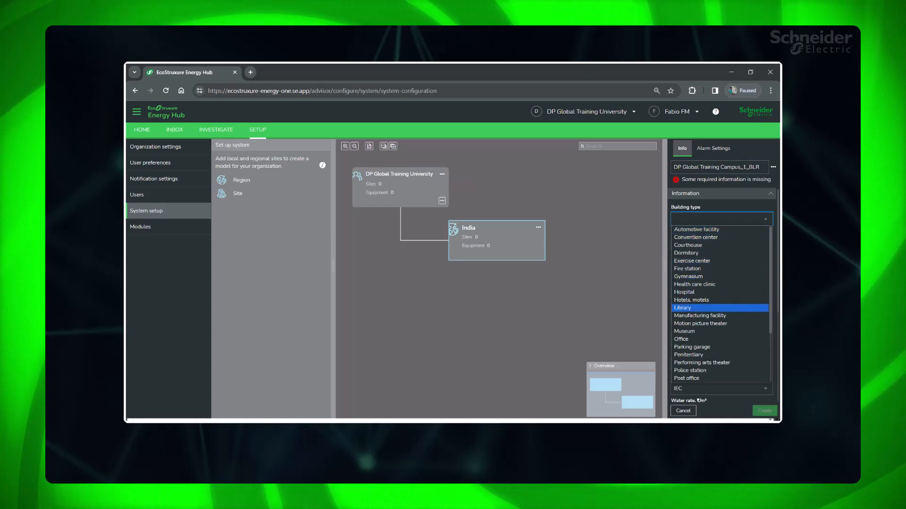
scroll("down", 3)
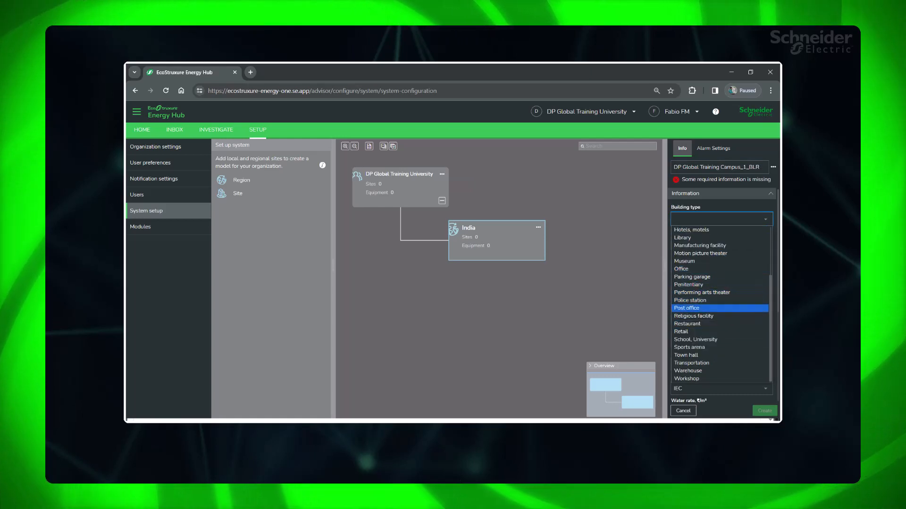
left_click(695, 338)
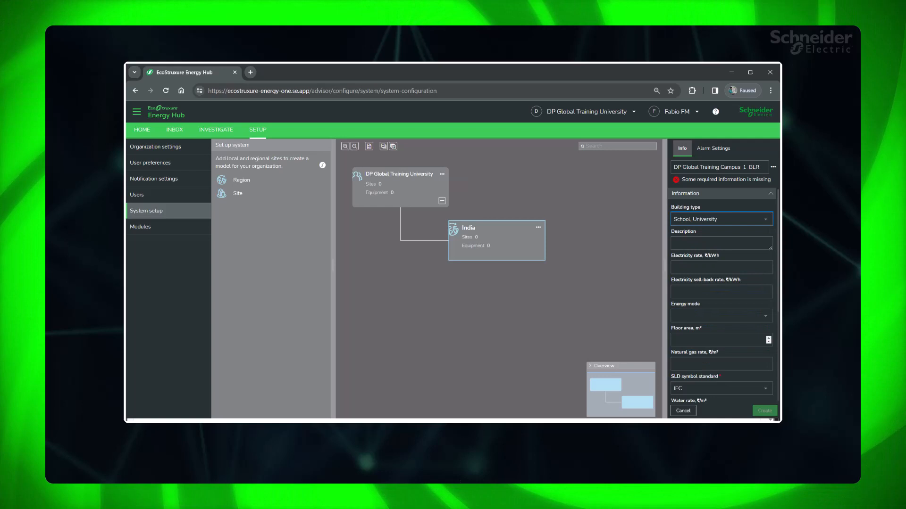
Set ₹10/kWh electricity rate and Bengaluru, Karnataka address, then create the site
type("10")
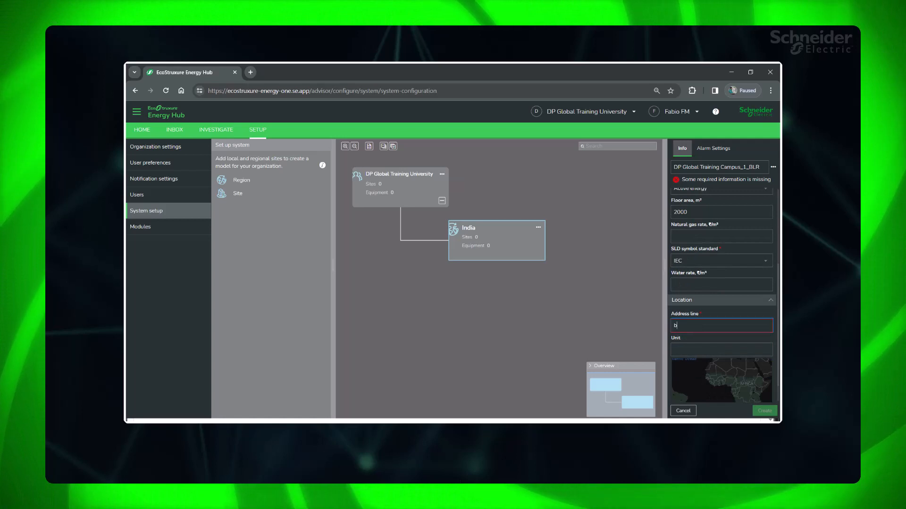
type("angalore")
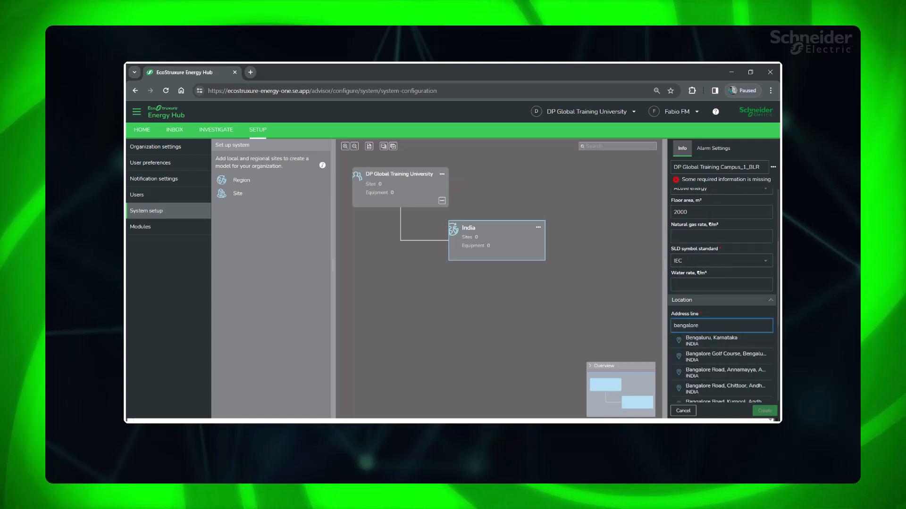
left_click(713, 340)
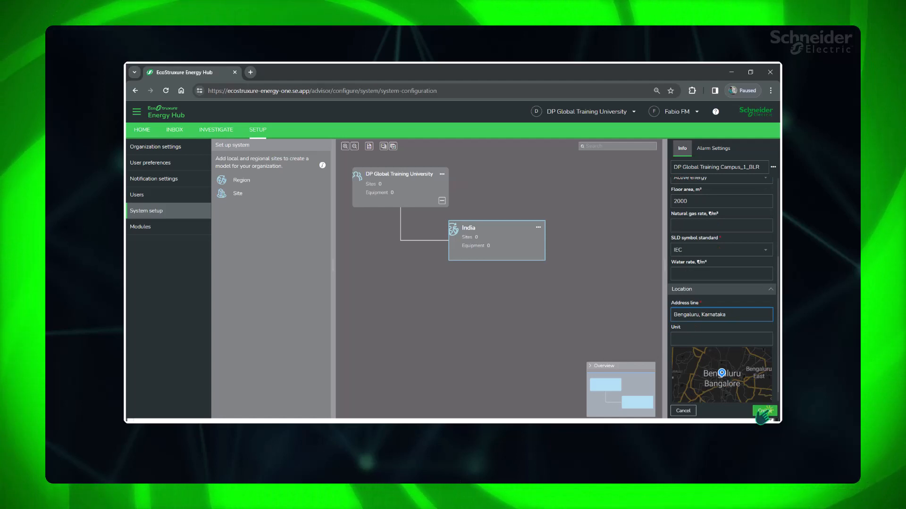
left_click(763, 410)
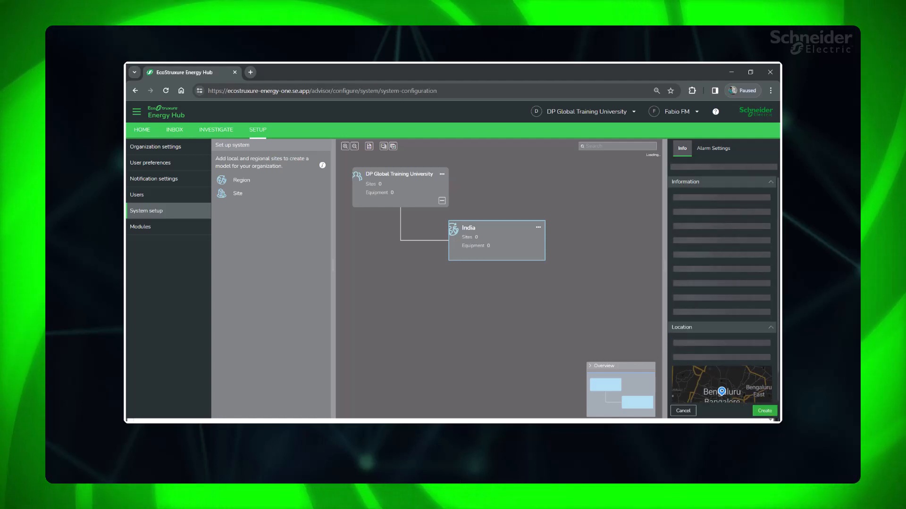
left_click(763, 410)
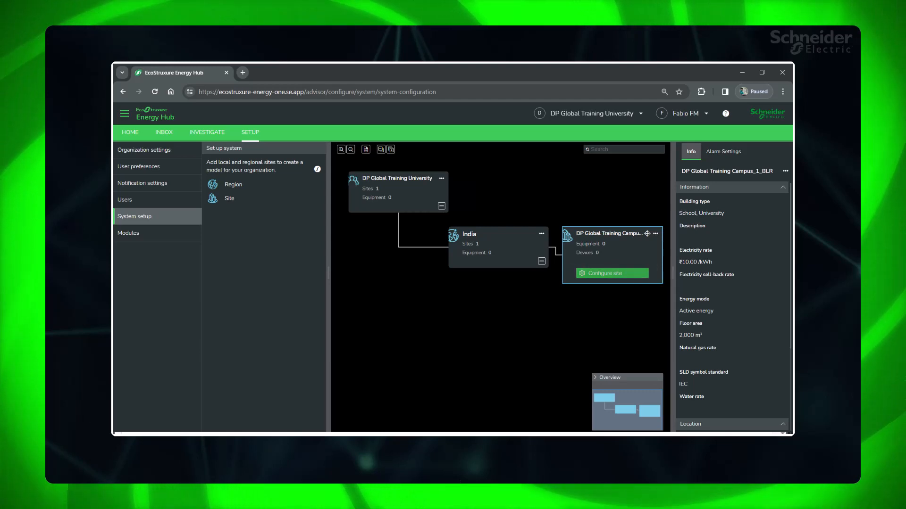
Switch to the site's Communications setup to start adding a gateway
left_click(611, 272)
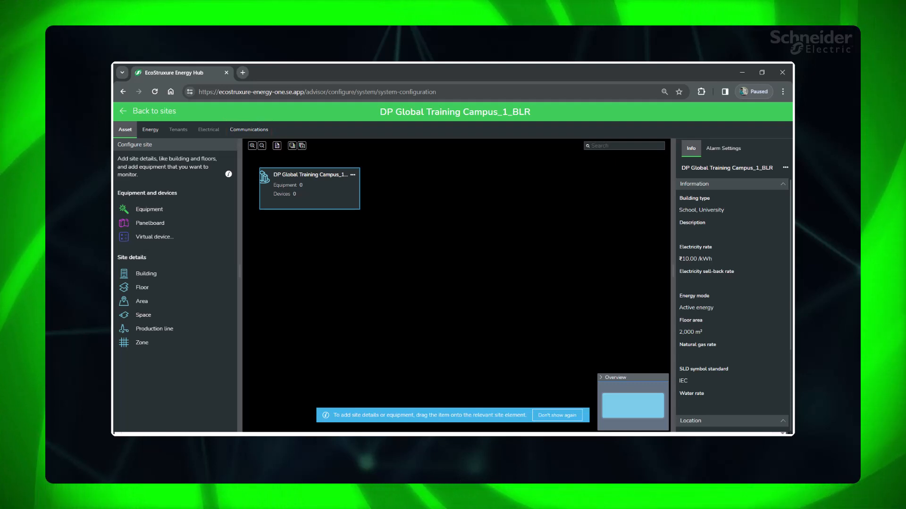
left_click(249, 129)
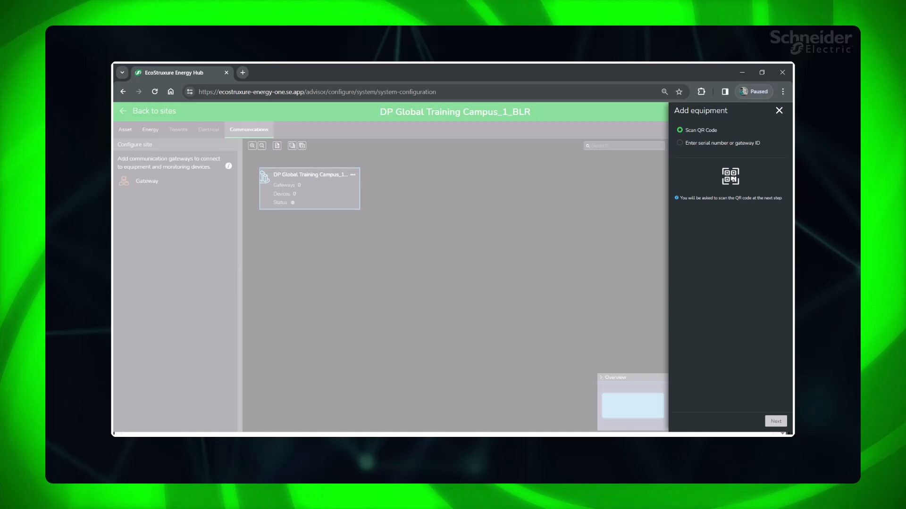
left_click(680, 143)
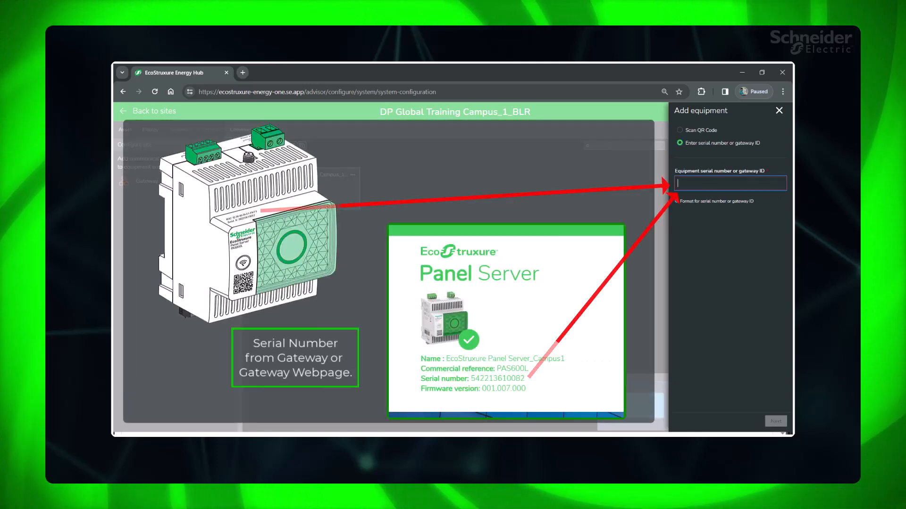
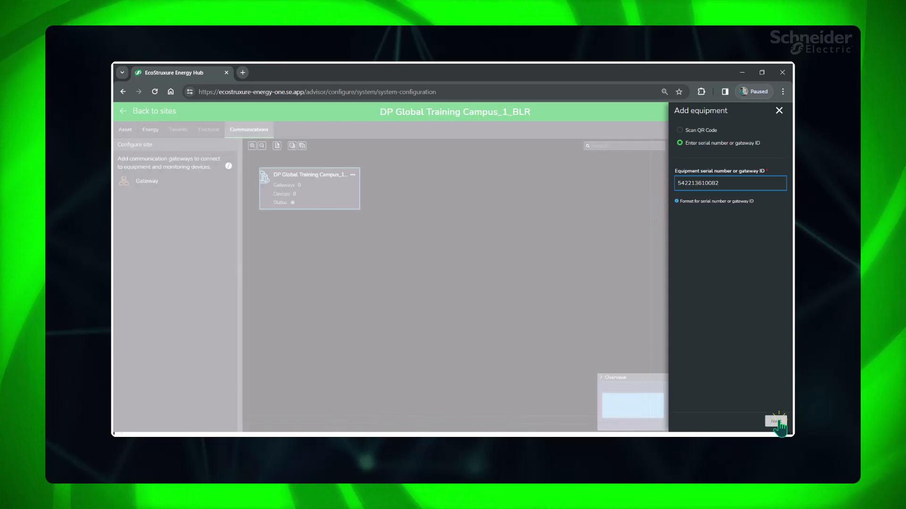
left_click(776, 420)
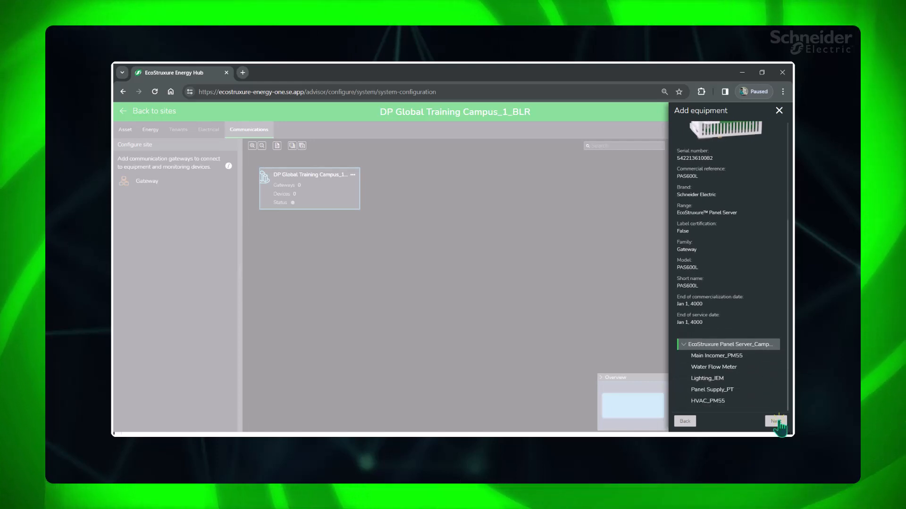
left_click(775, 421)
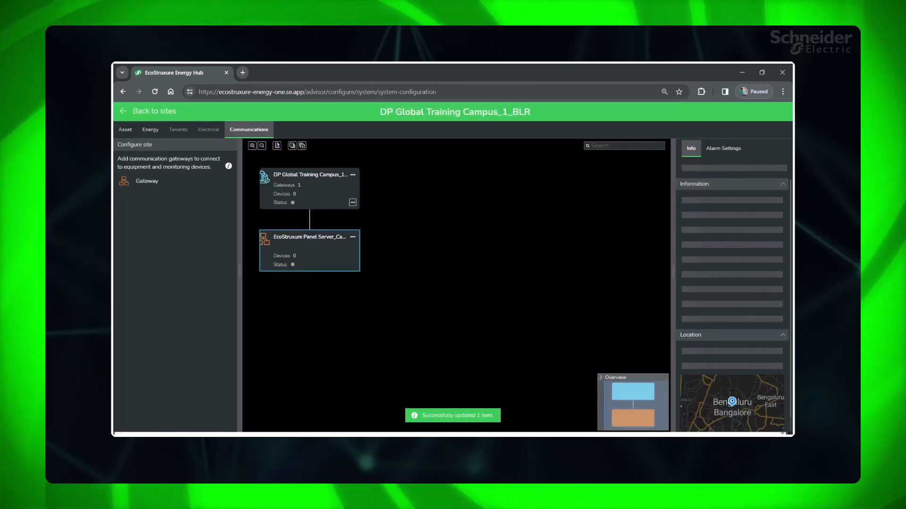
left_click(307, 250)
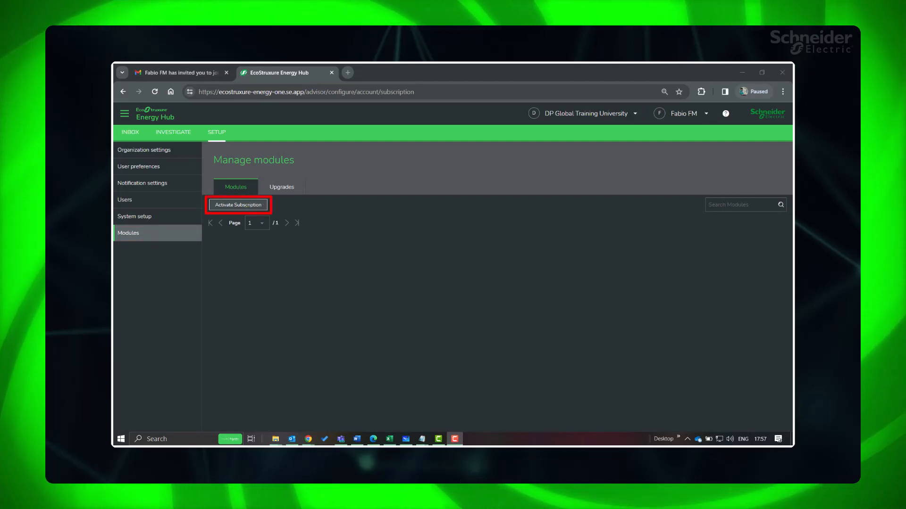
Submit the activation code and assign the Energy Hub + Advanced subscription to the organization
left_click(238, 205)
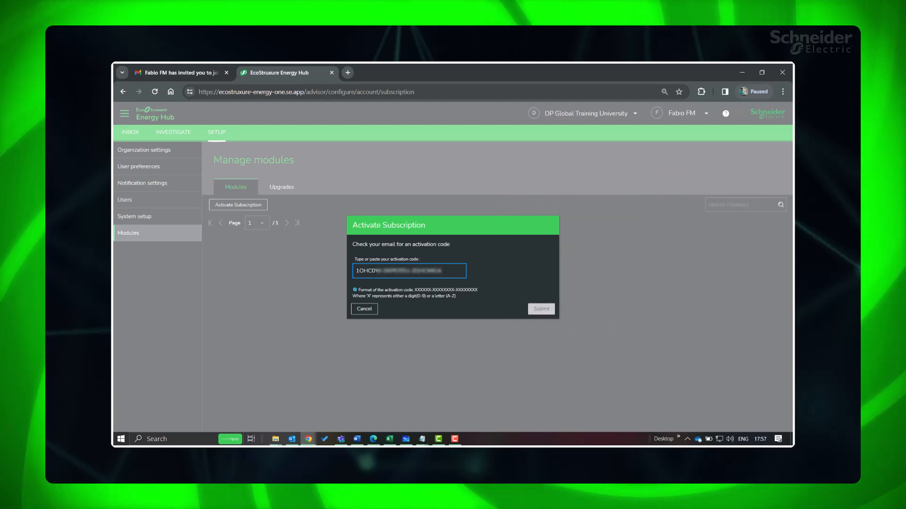
left_click(541, 309)
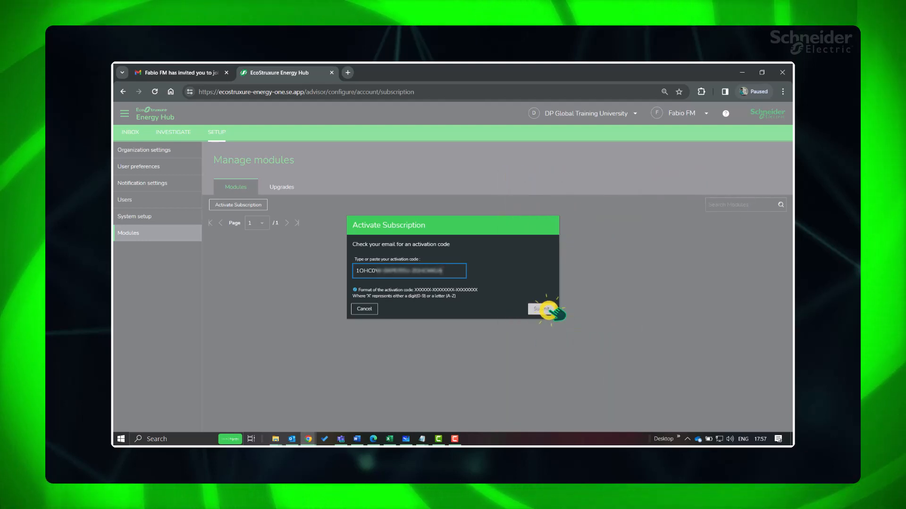
left_click(538, 308)
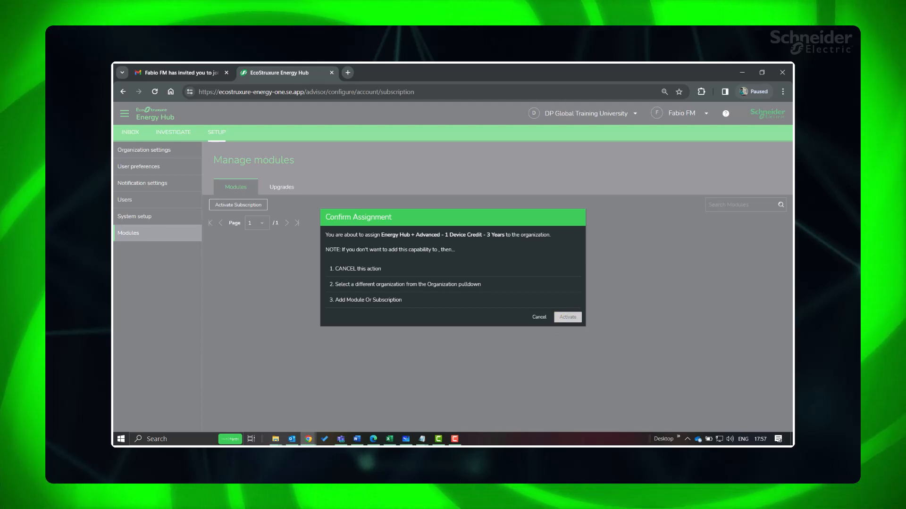
left_click(567, 317)
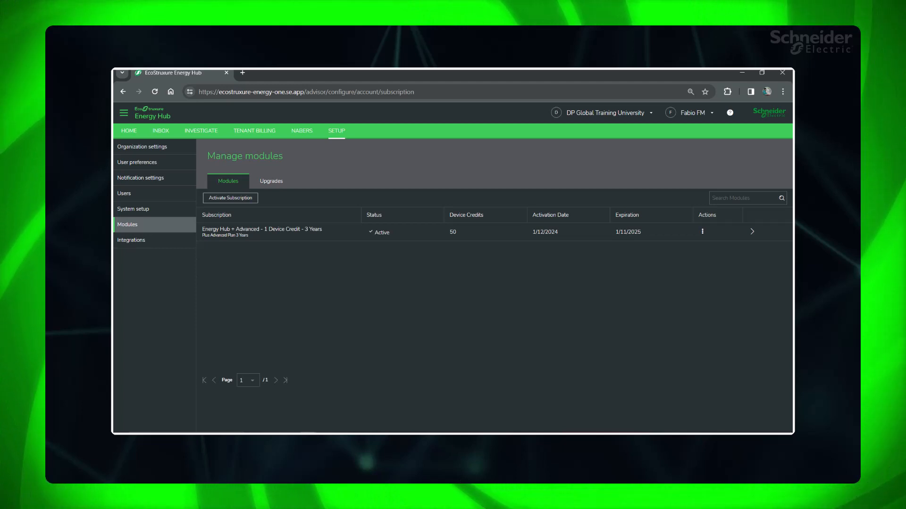
left_click(137, 162)
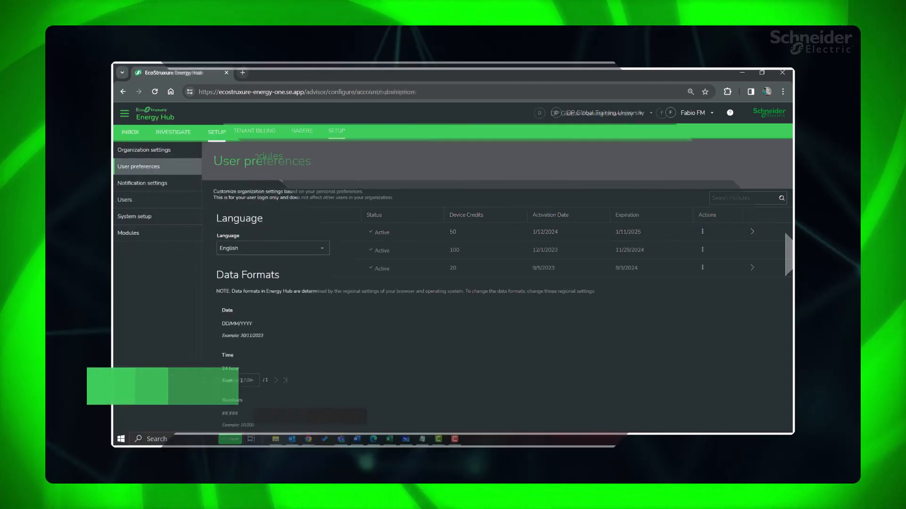
Go to Setup > Users and show the organization's Roles list
left_click(216, 132)
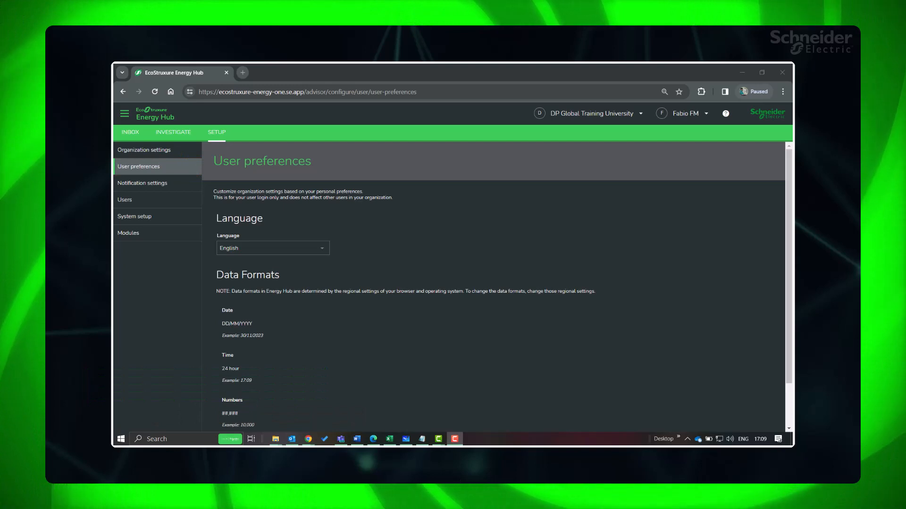
left_click(124, 199)
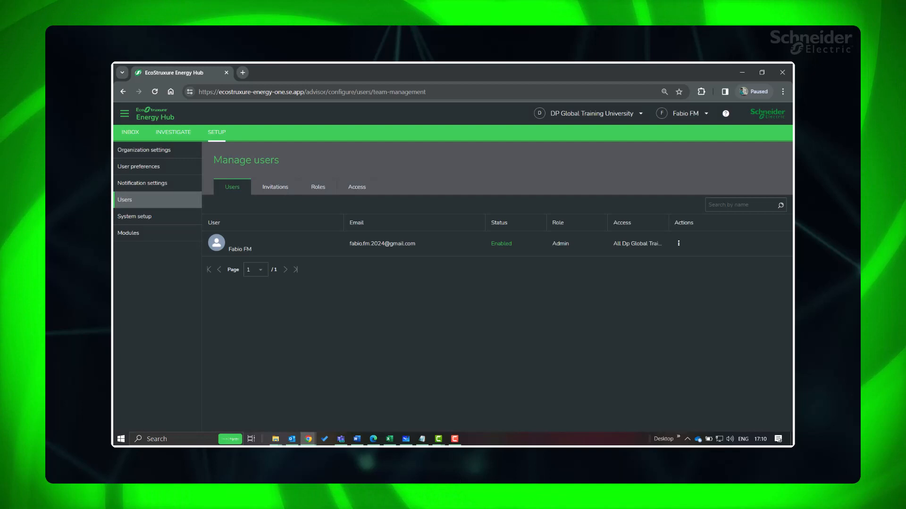
left_click(232, 187)
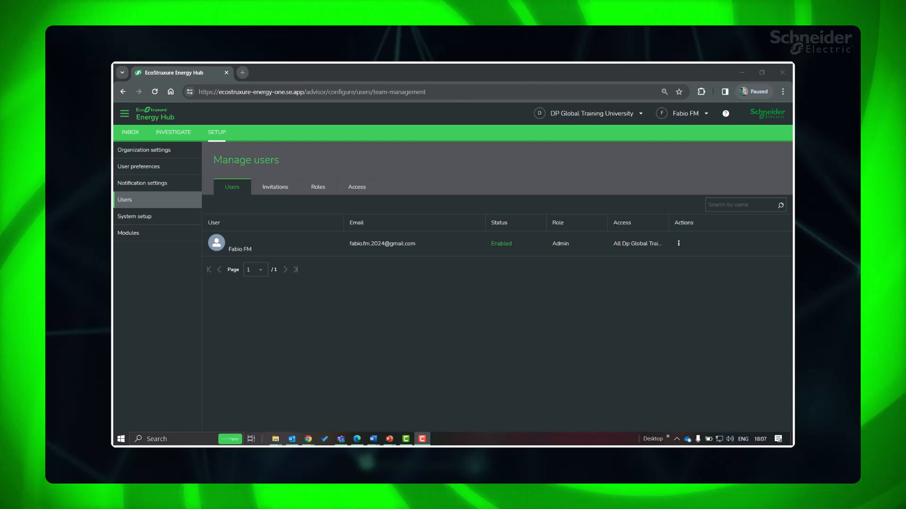
left_click(317, 187)
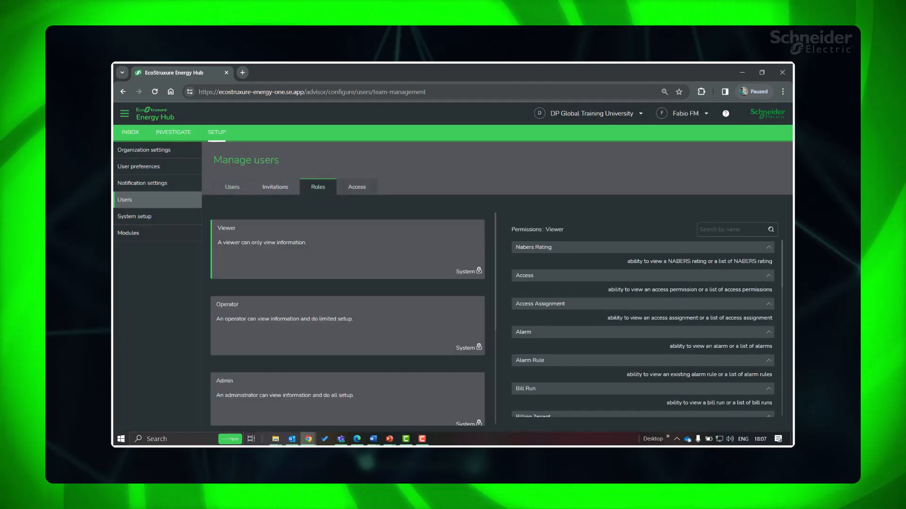
Review the Viewer and Operator permissions, then display the Admin role's full permissions
scroll("down", 3)
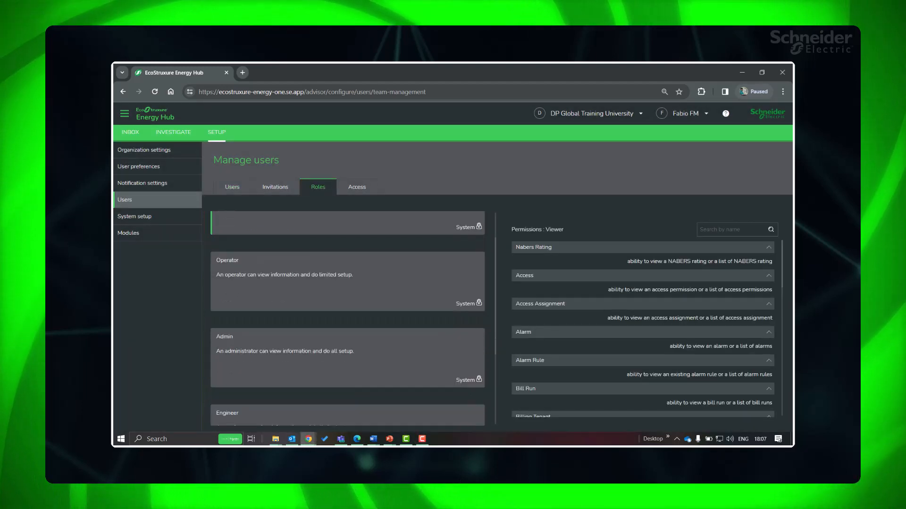
scroll("down", 3)
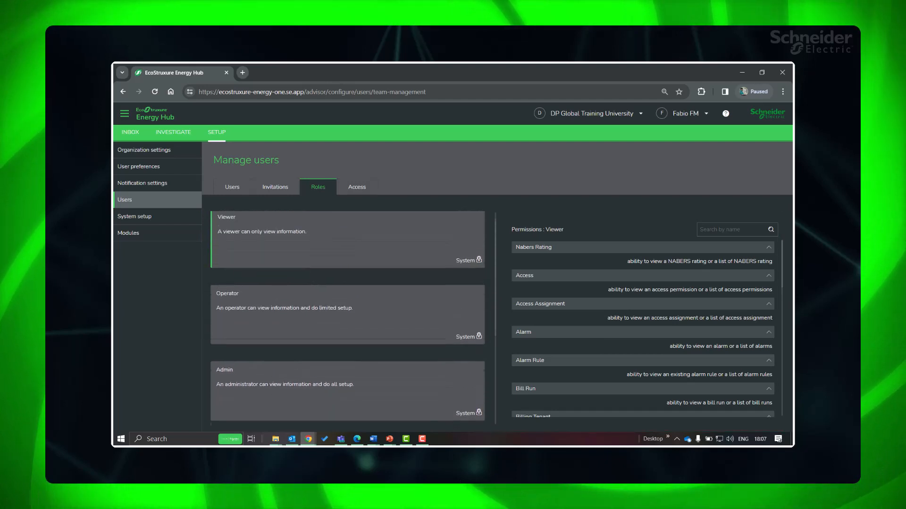
scroll("down", 3)
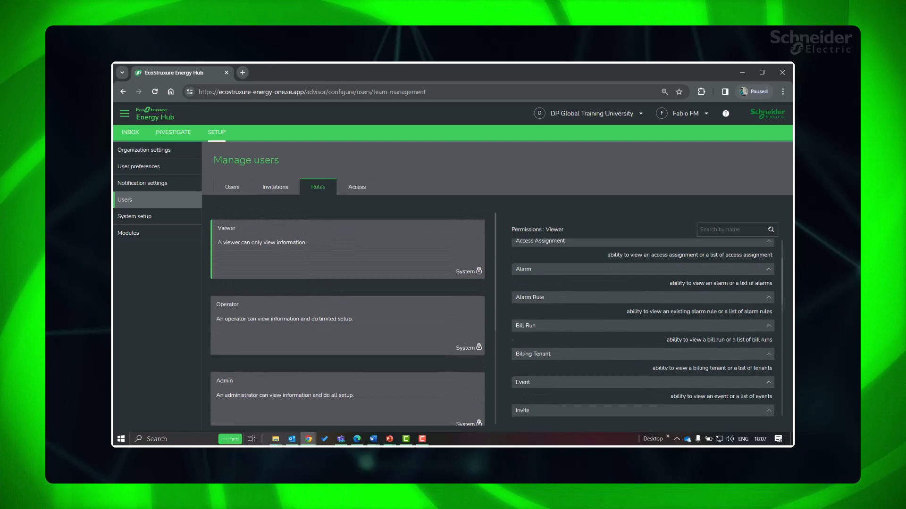
scroll("down", 3)
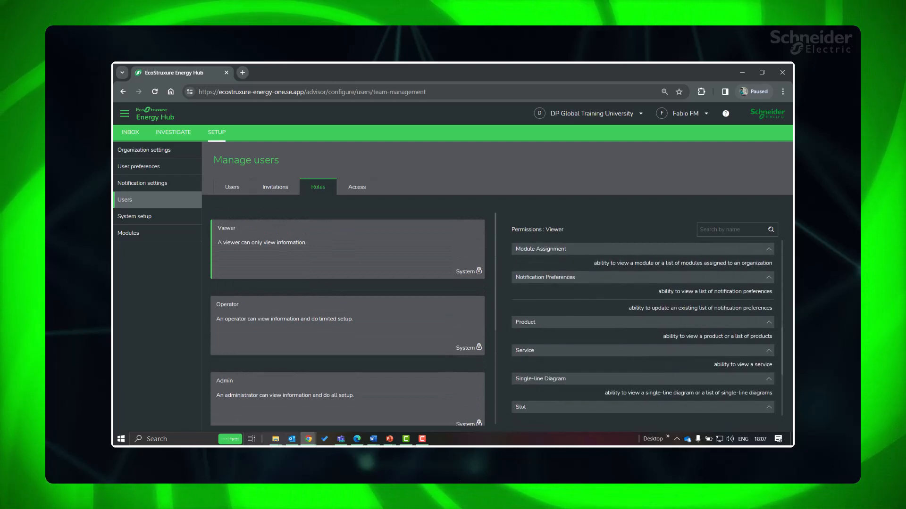
scroll("down", 3)
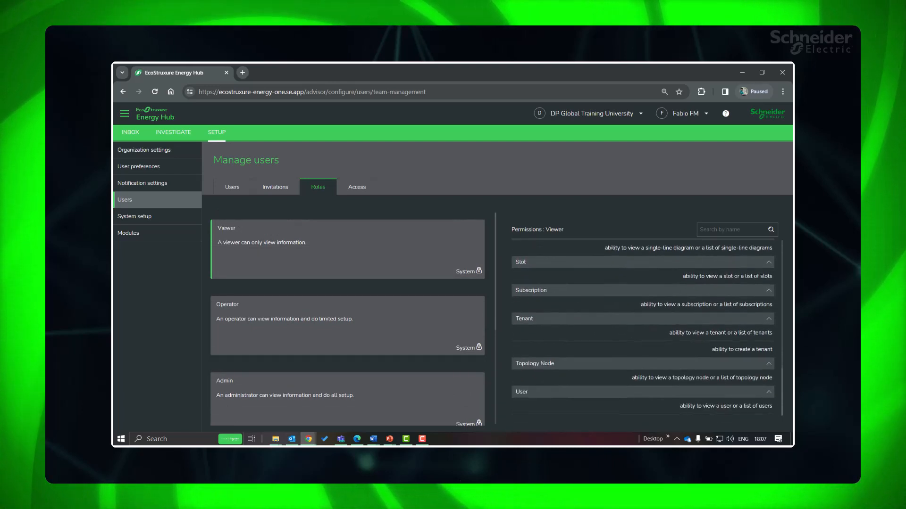
scroll("down", 3)
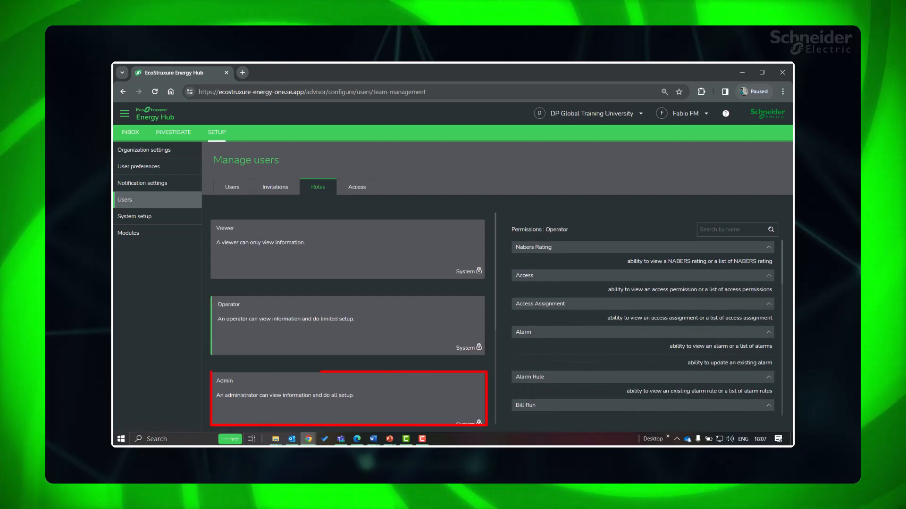
left_click(346, 387)
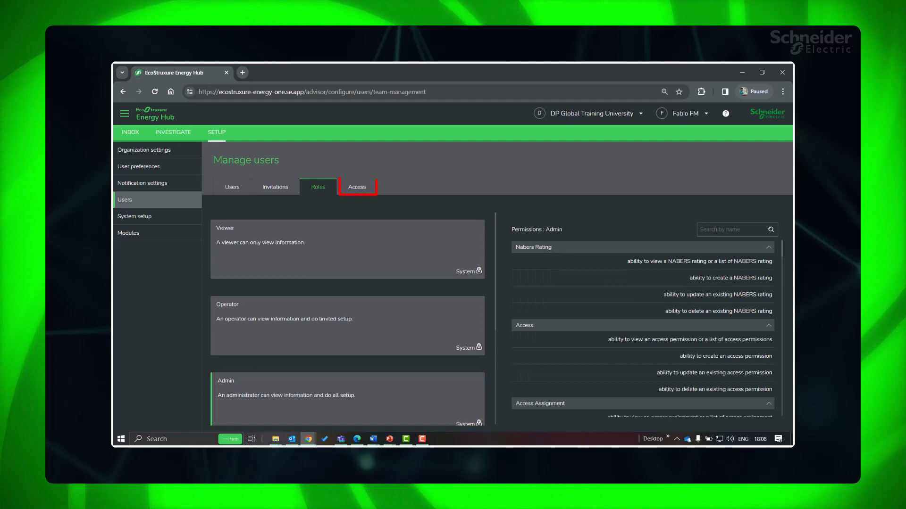
Show the Access permissions listing All Schneider Electric University access over Bangalore and Delhi
left_click(356, 187)
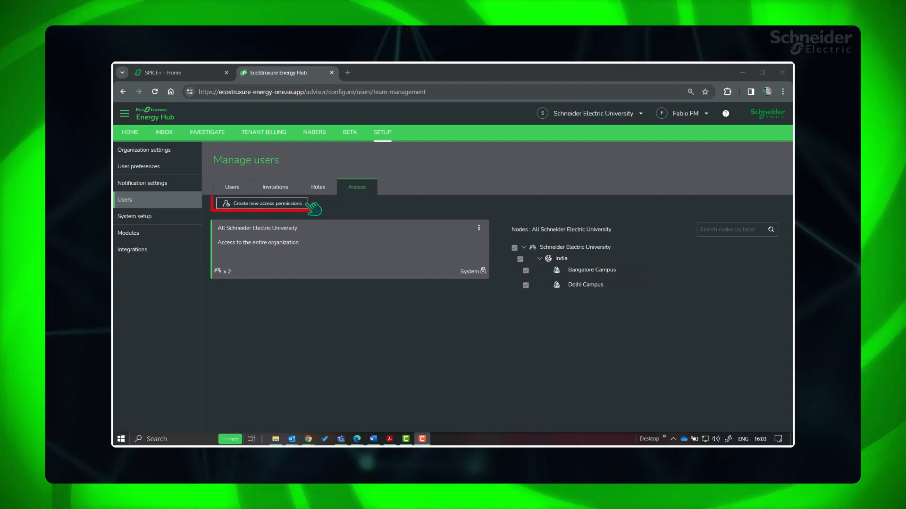
Save a new access permission 'Bangalore Campus only' restricted to the Bangalore Campus site
left_click(266, 204)
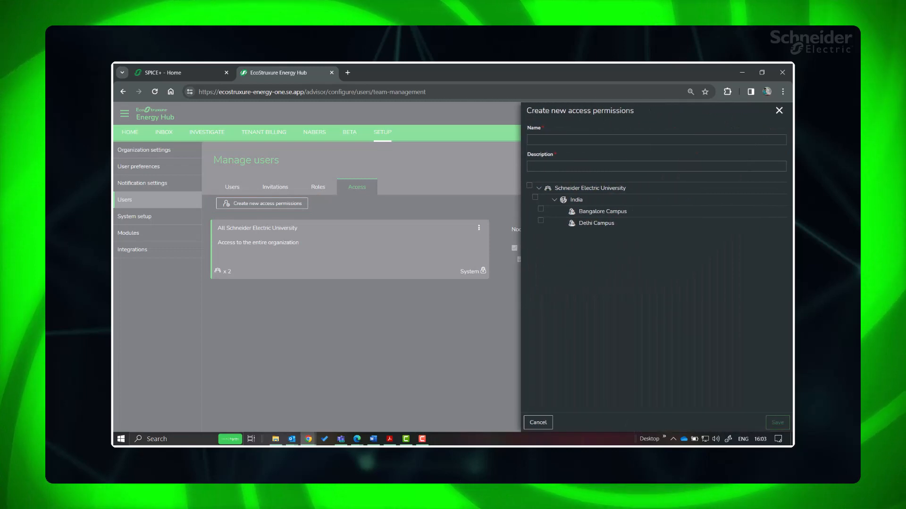
type("Bangalore Campus only")
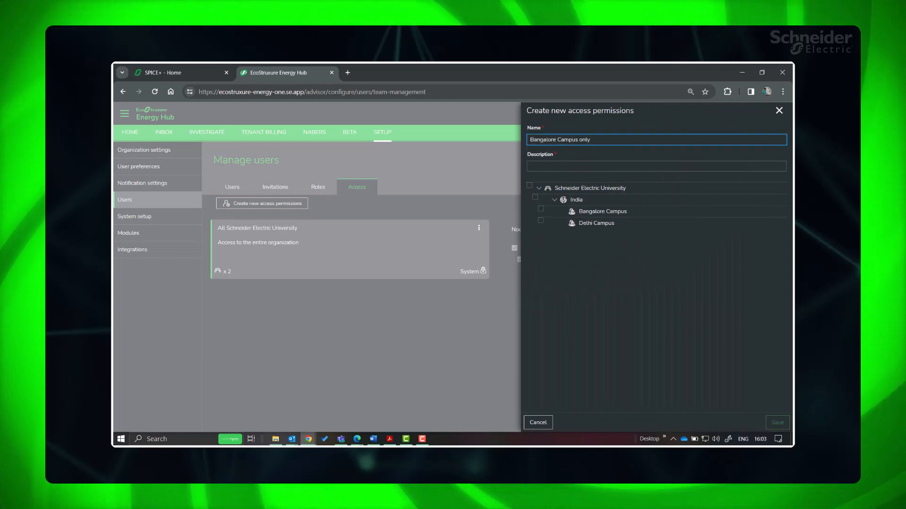
left_click(539, 211)
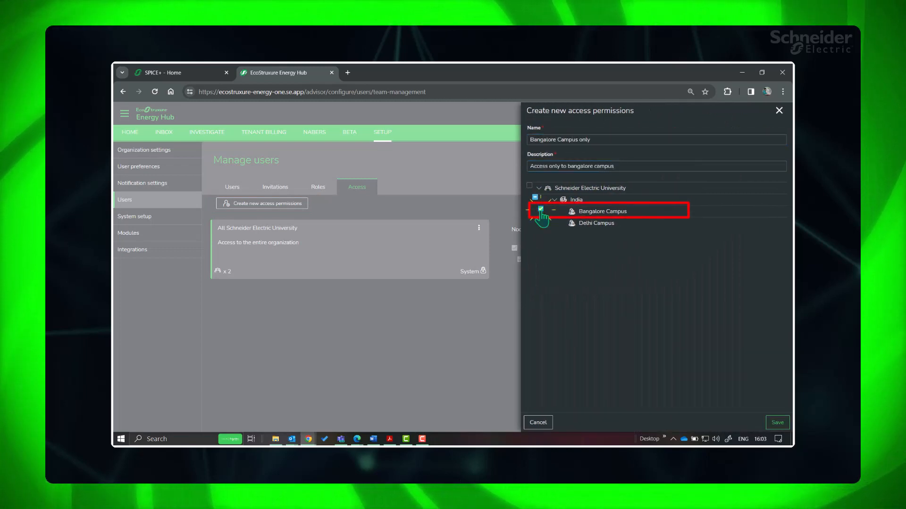
left_click(541, 210)
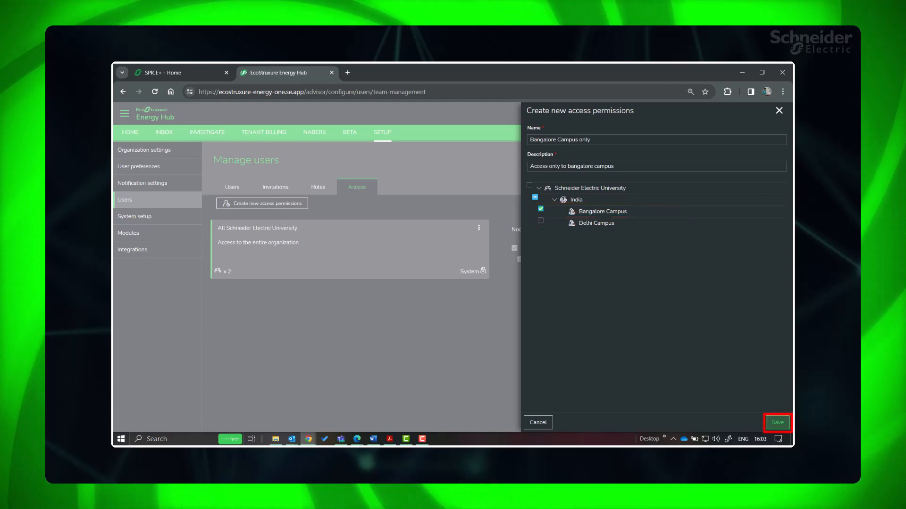
left_click(777, 423)
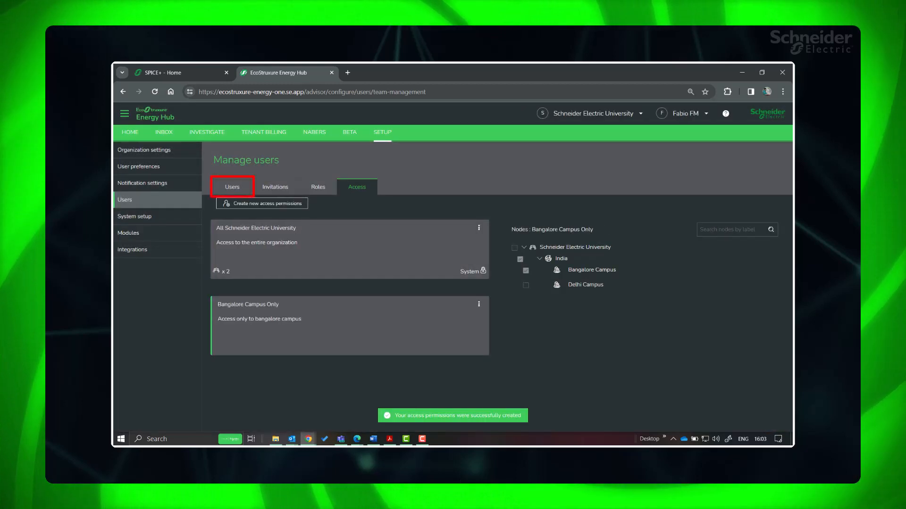
Return to DP Global Training University's user list and head toward its invitations
left_click(232, 186)
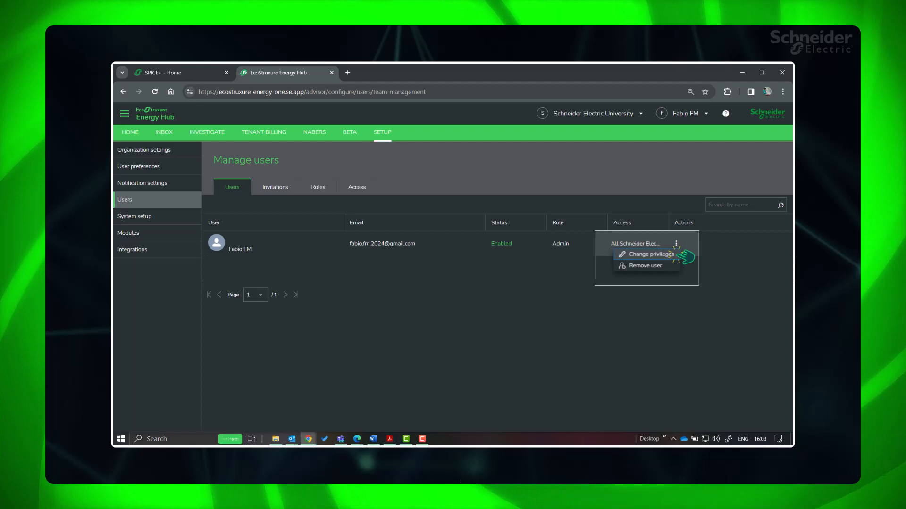
left_click(644, 253)
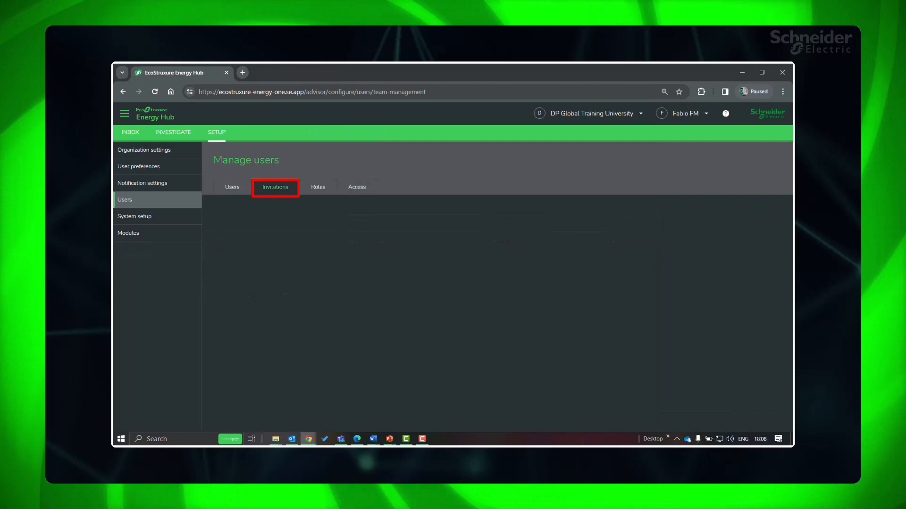
left_click(275, 187)
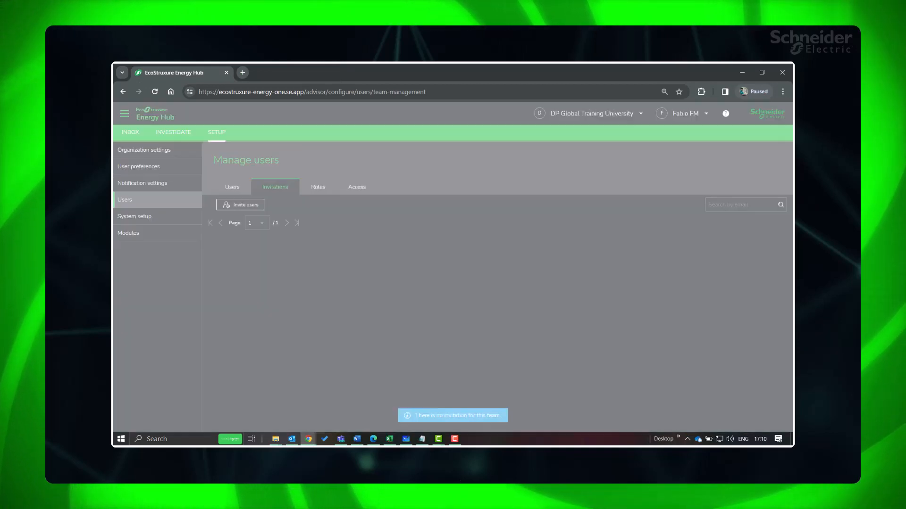
left_click(241, 205)
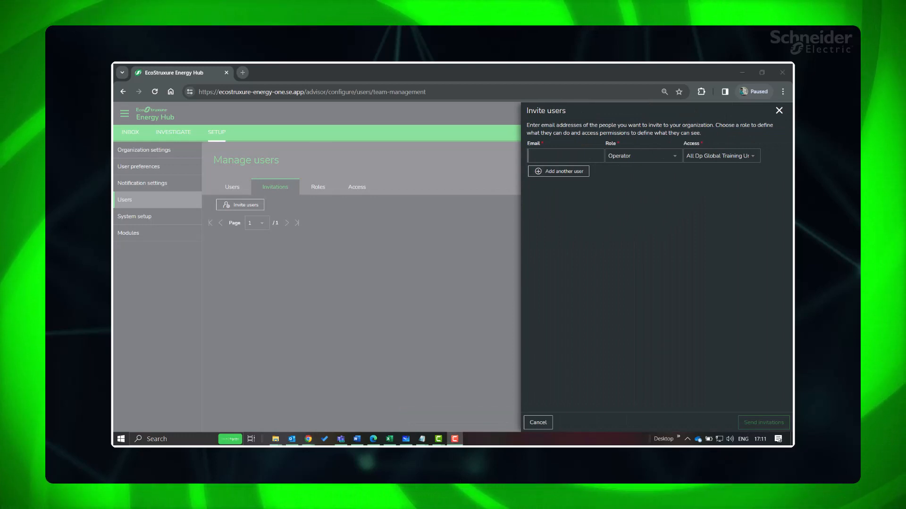
left_click(565, 156)
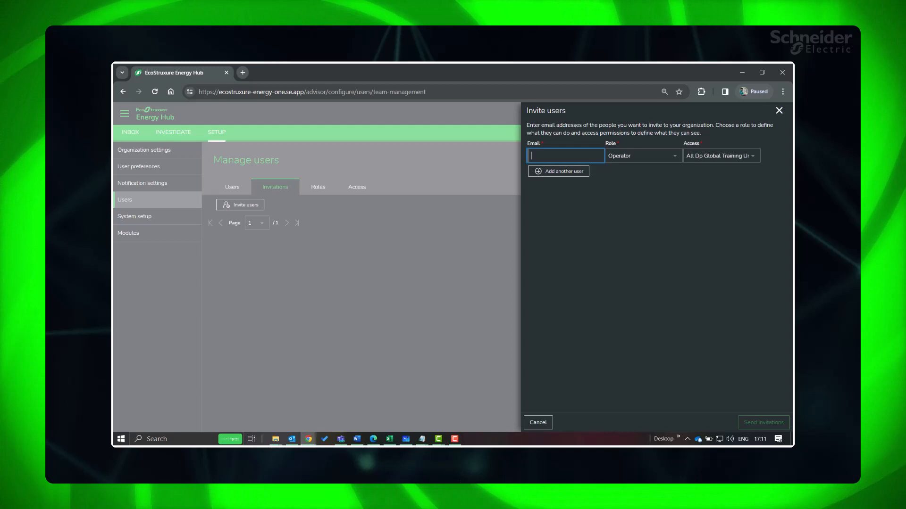
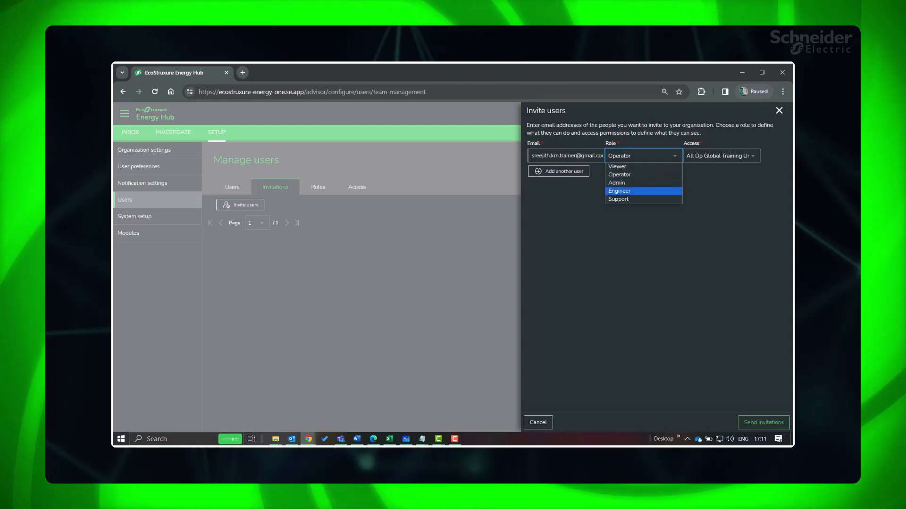
left_click(616, 182)
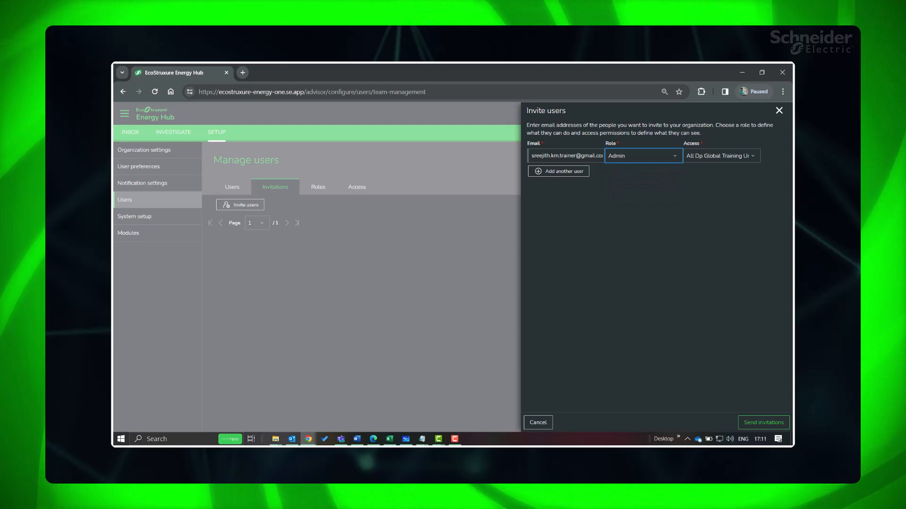
left_click(763, 423)
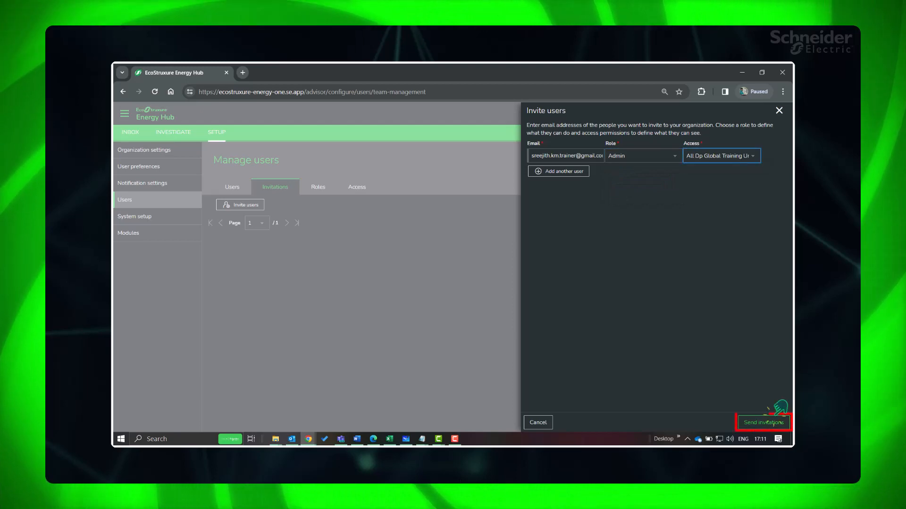
left_click(762, 422)
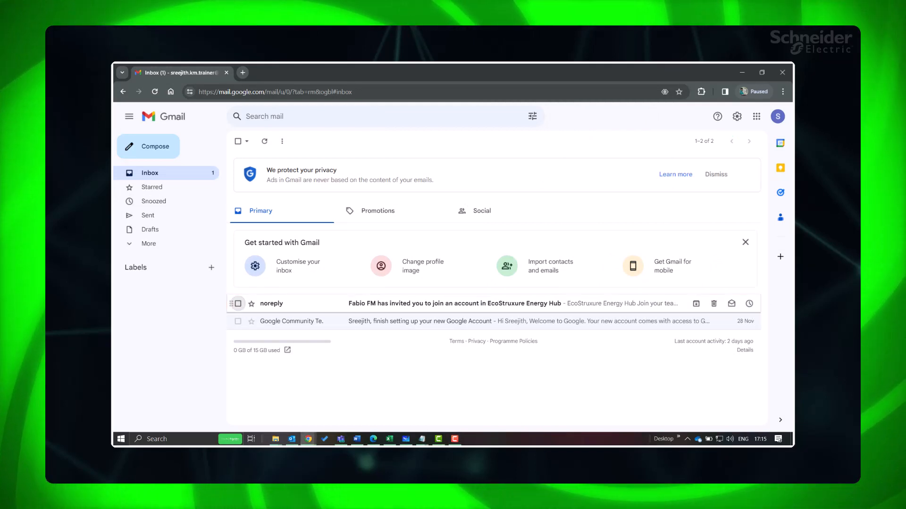
Follow Join Now in the noreply invitation email to reach the Schneider Electric login page
left_click(451, 303)
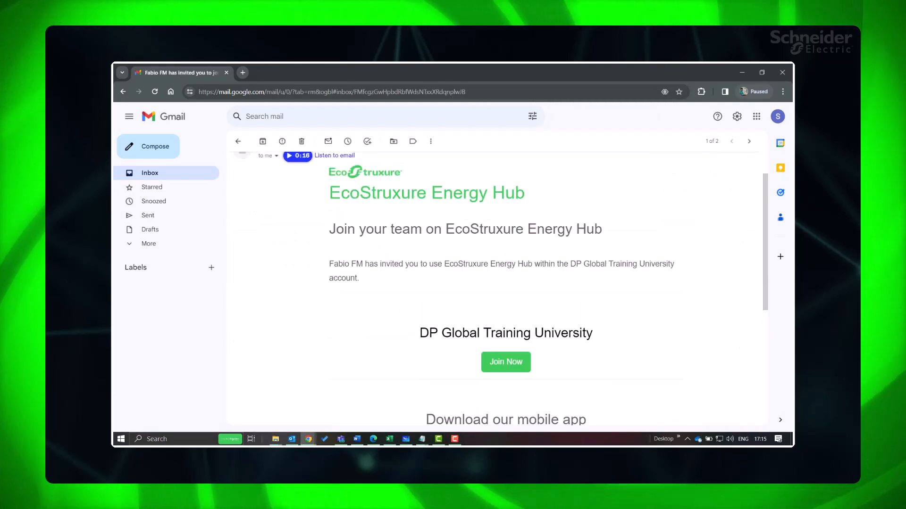
scroll("down", 3)
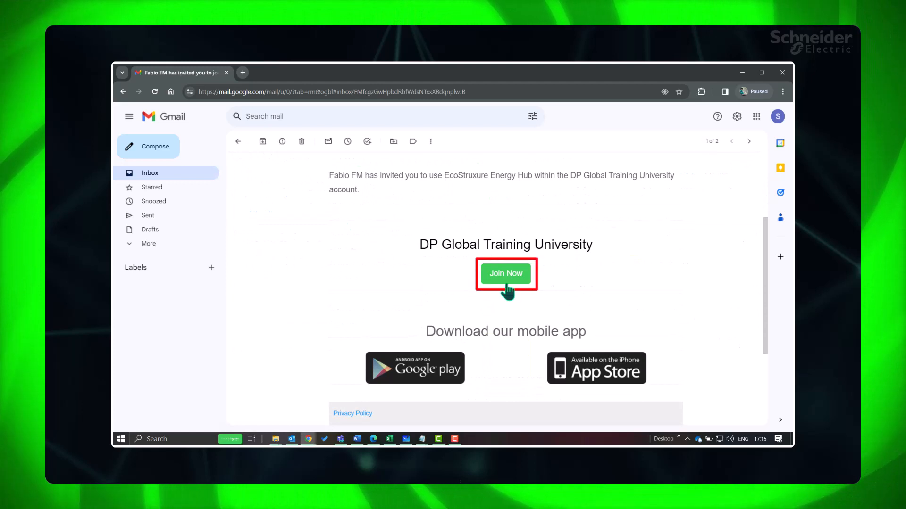
left_click(505, 273)
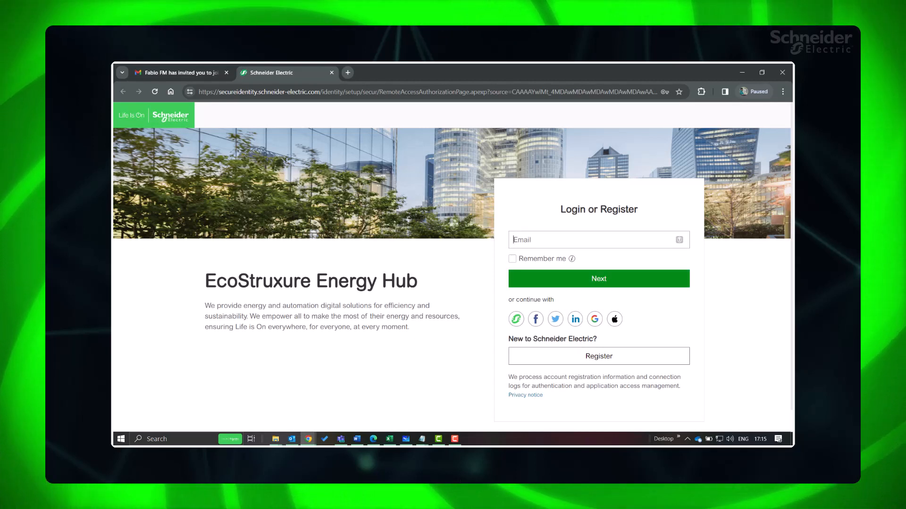
Sign in with the invited Google account and finish creating the Schneider Electric account
left_click(593, 318)
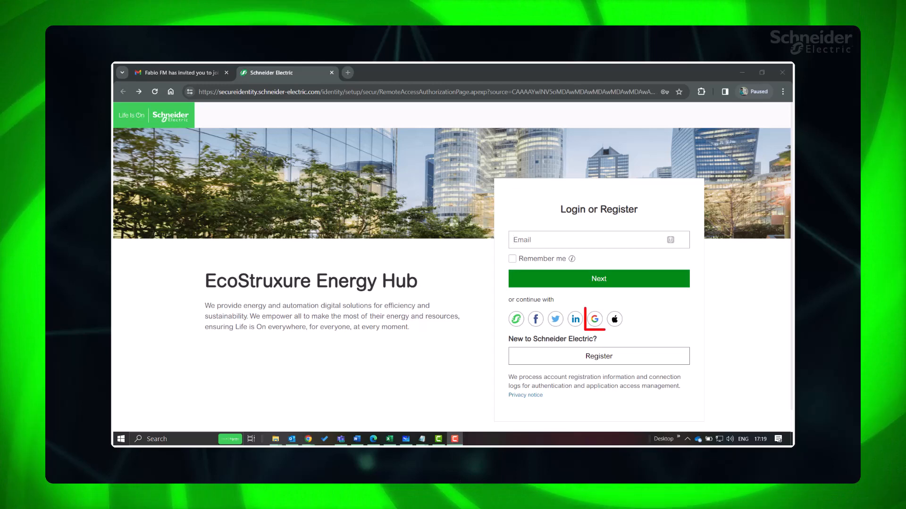
left_click(593, 319)
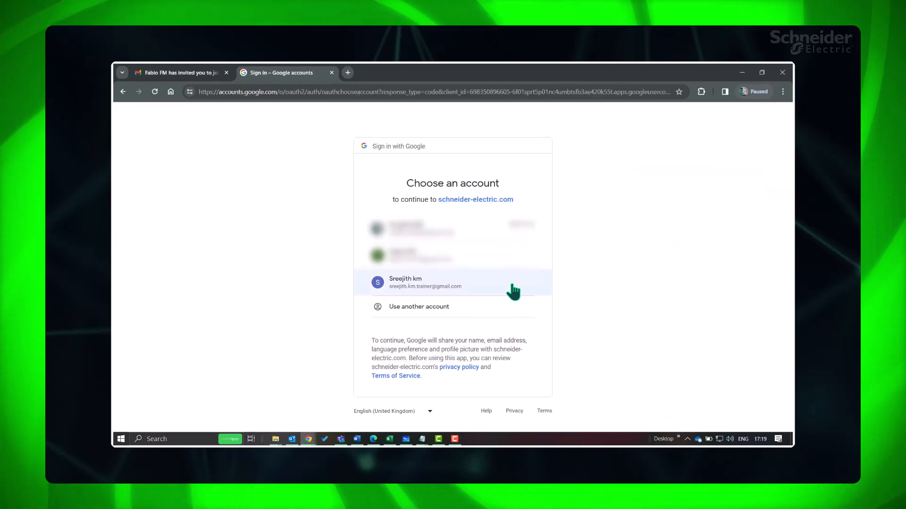
left_click(452, 282)
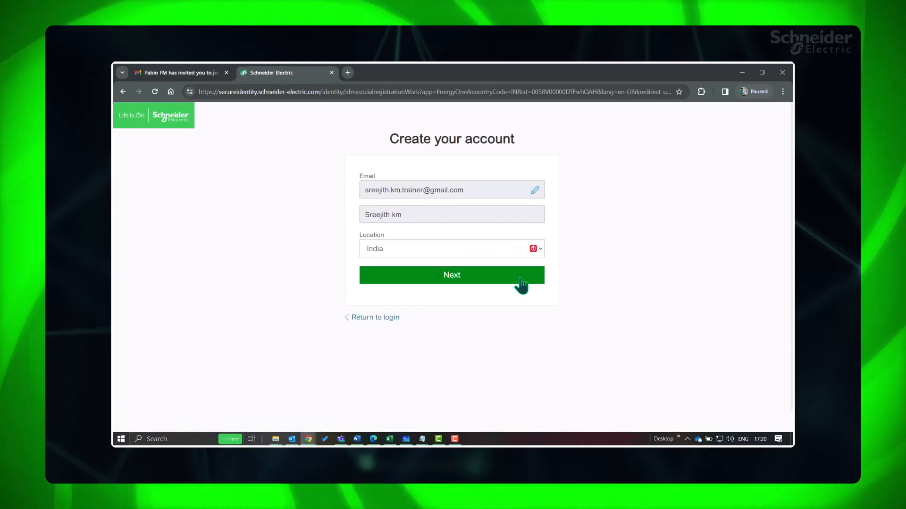
left_click(451, 275)
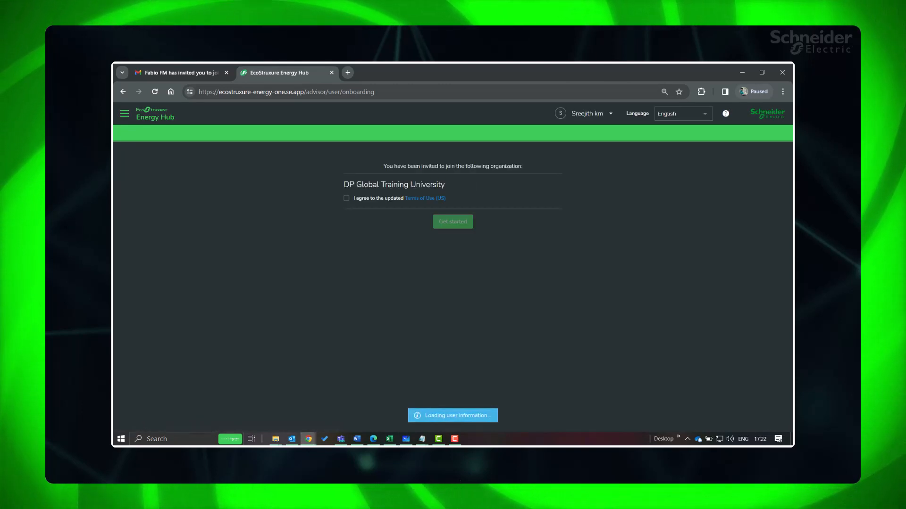
Accept the updated Terms of Use, join DP Global Training University and view the invitee listed as Admin
left_click(347, 198)
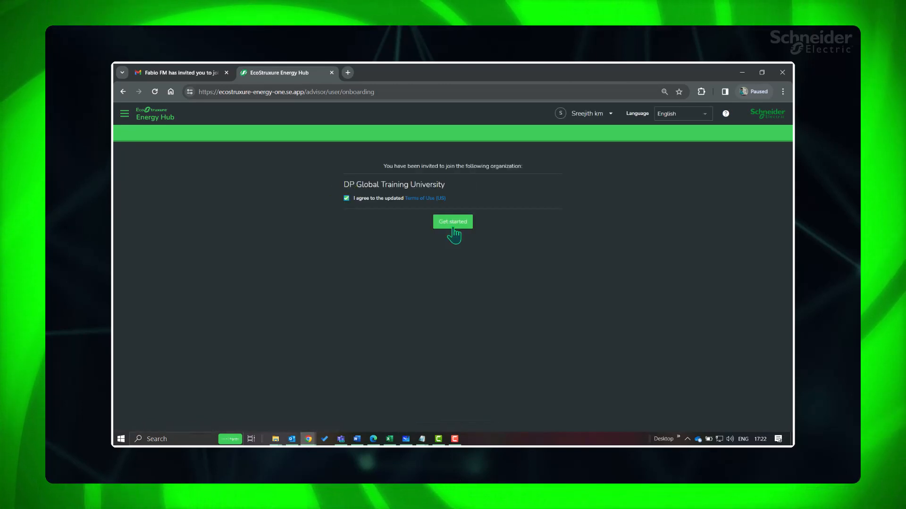
left_click(452, 221)
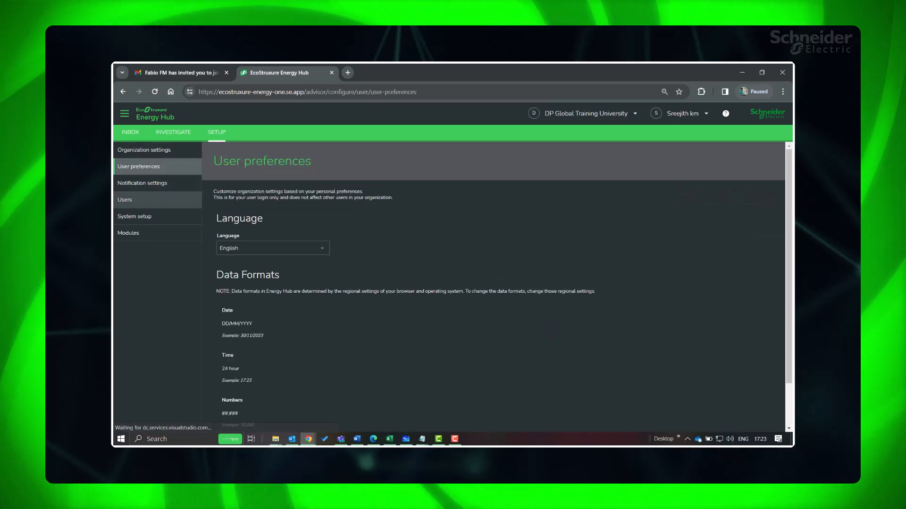
left_click(125, 199)
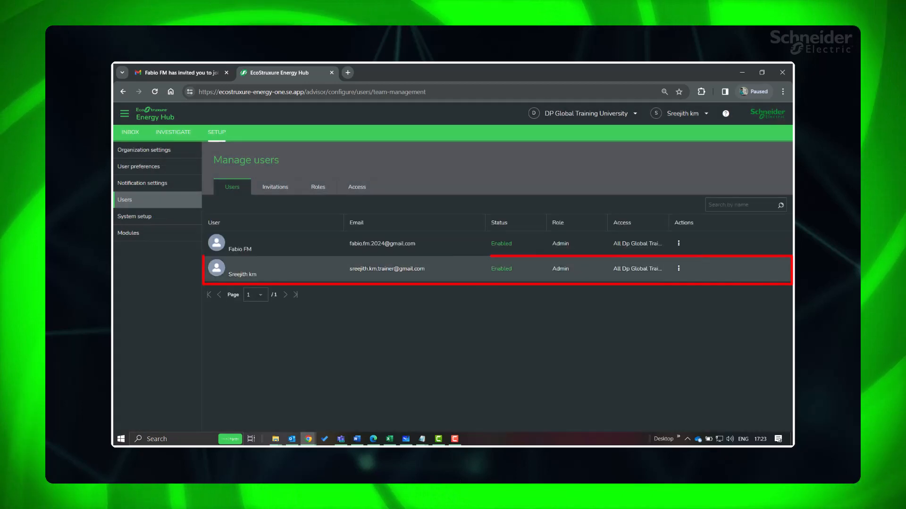